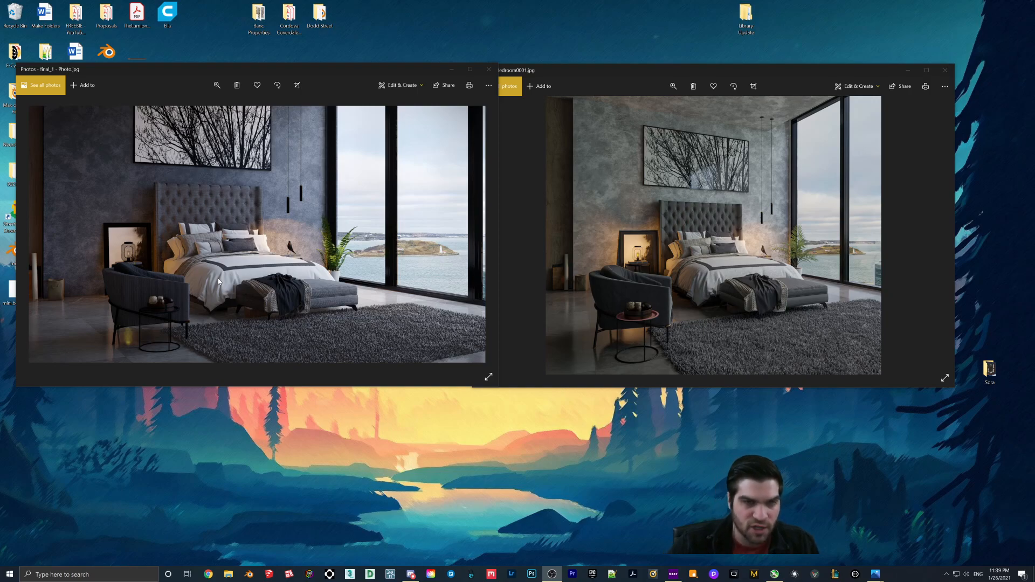
mouse_move(396, 292)
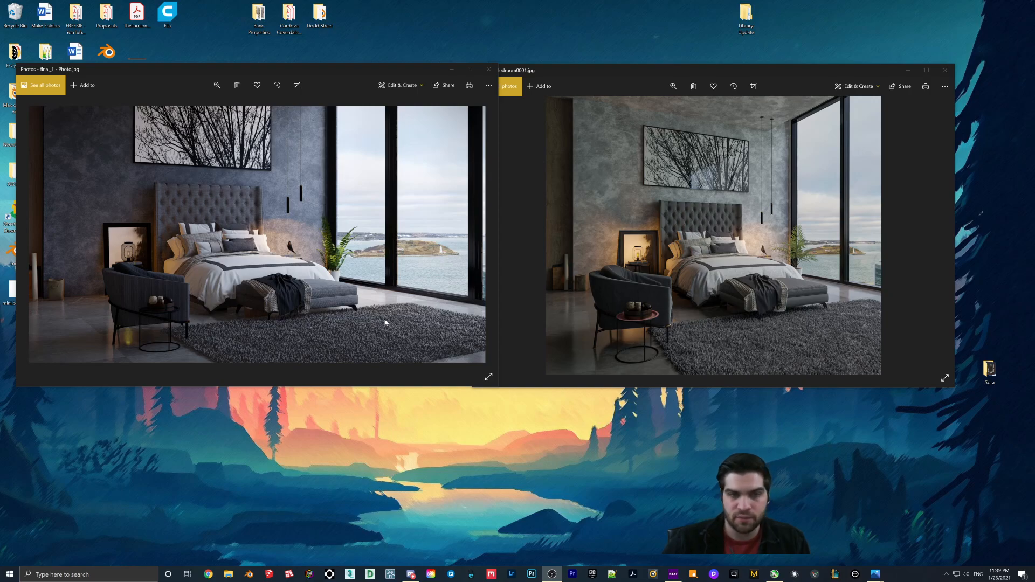
mouse_move(615, 354)
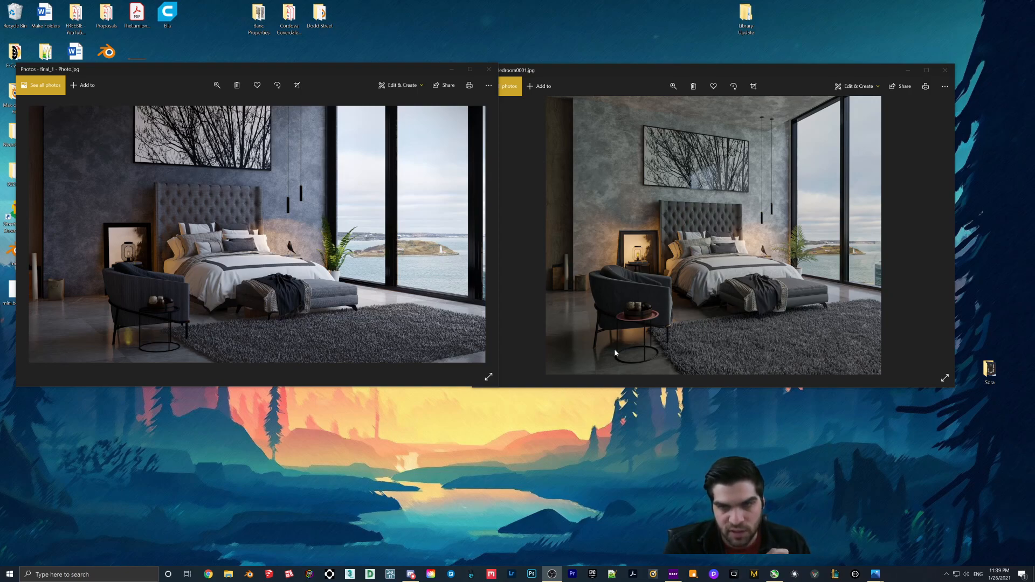
mouse_move(628, 143)
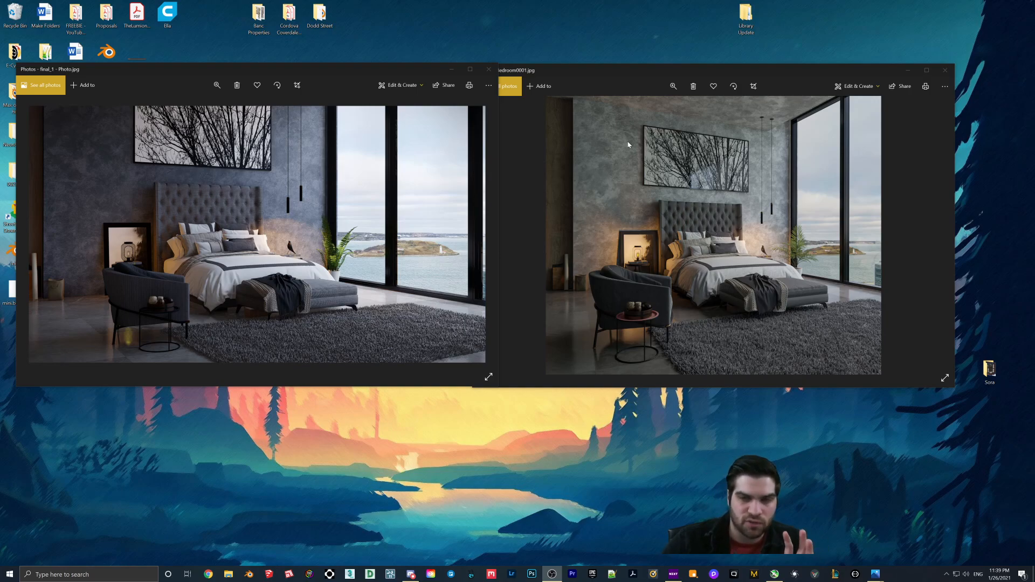
mouse_move(606, 158)
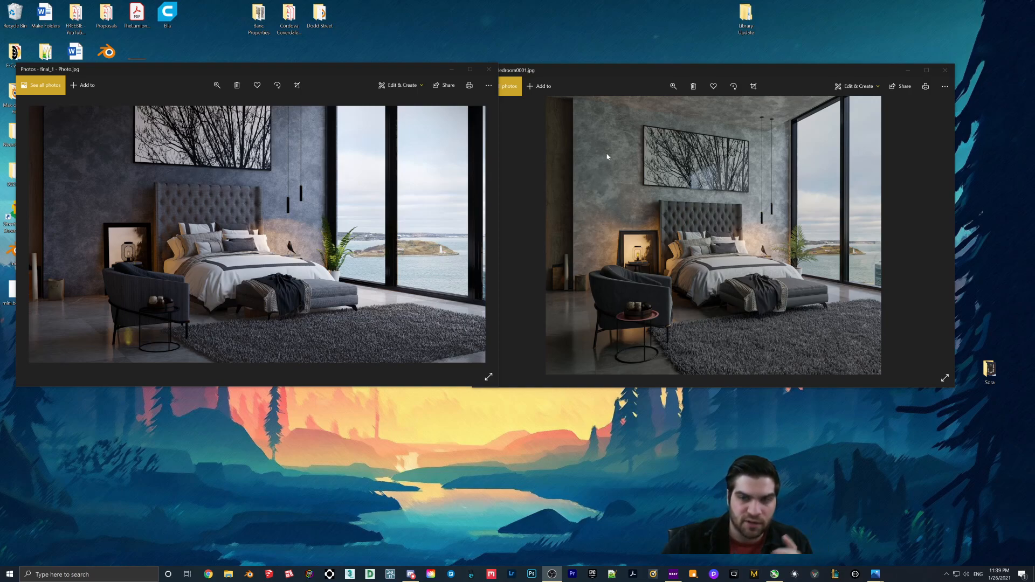
mouse_move(613, 243)
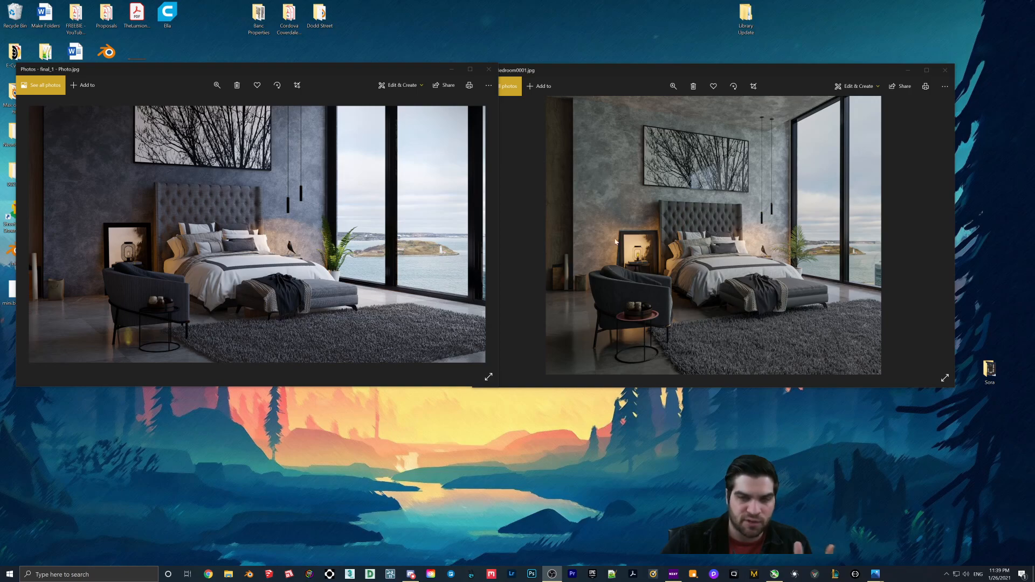
mouse_move(675, 206)
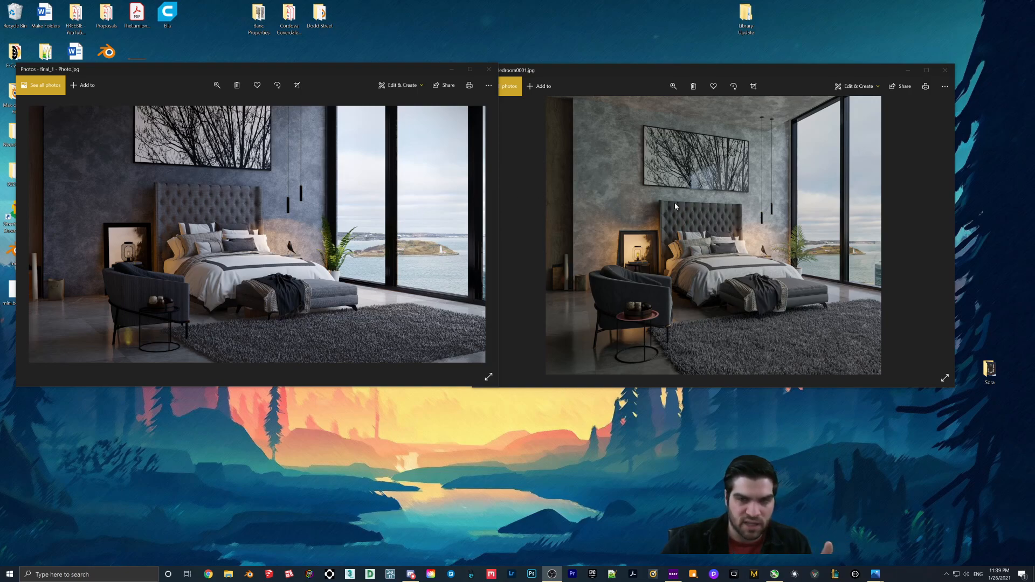
mouse_move(619, 236)
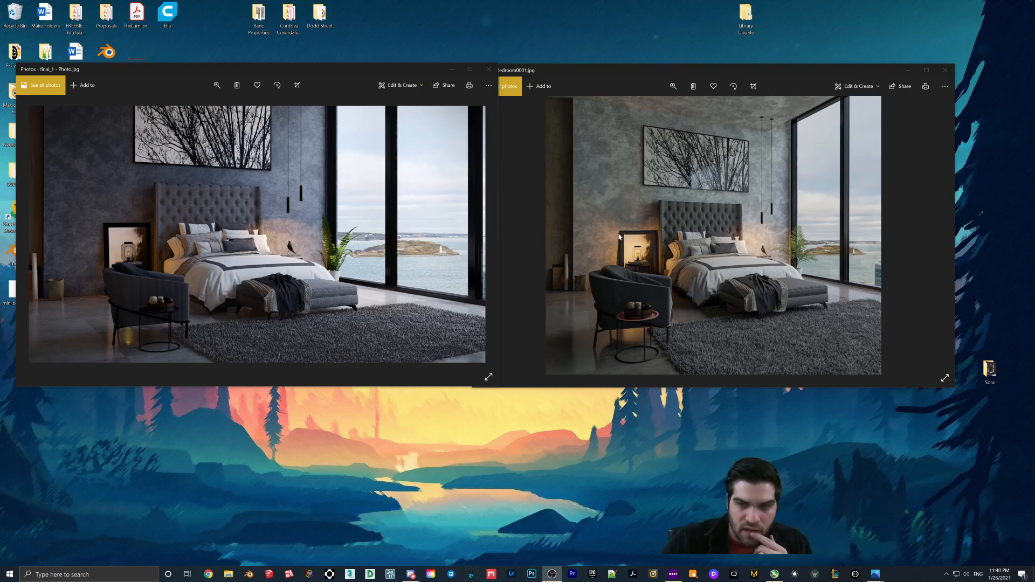
mouse_move(417, 323)
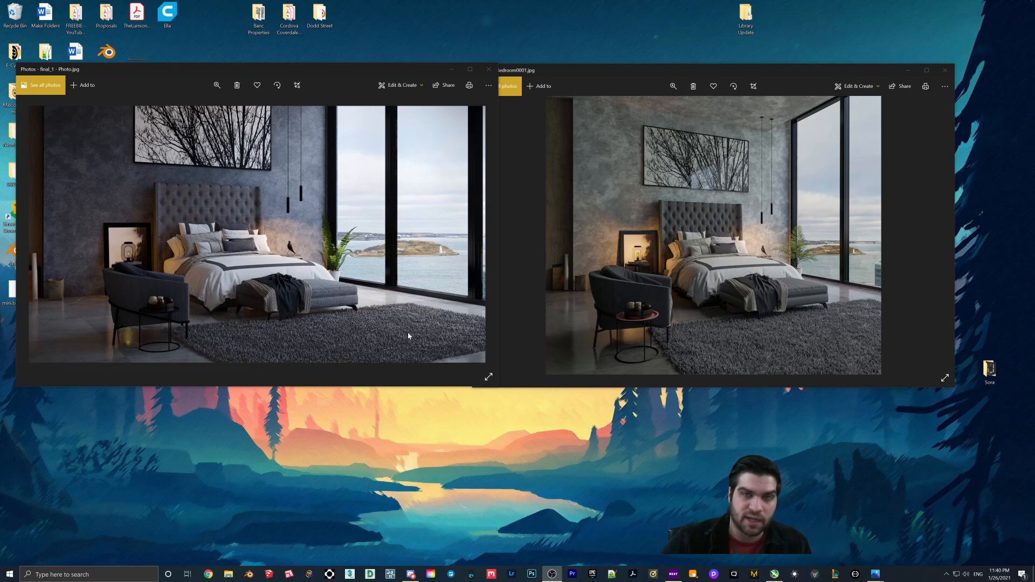
mouse_move(750, 350)
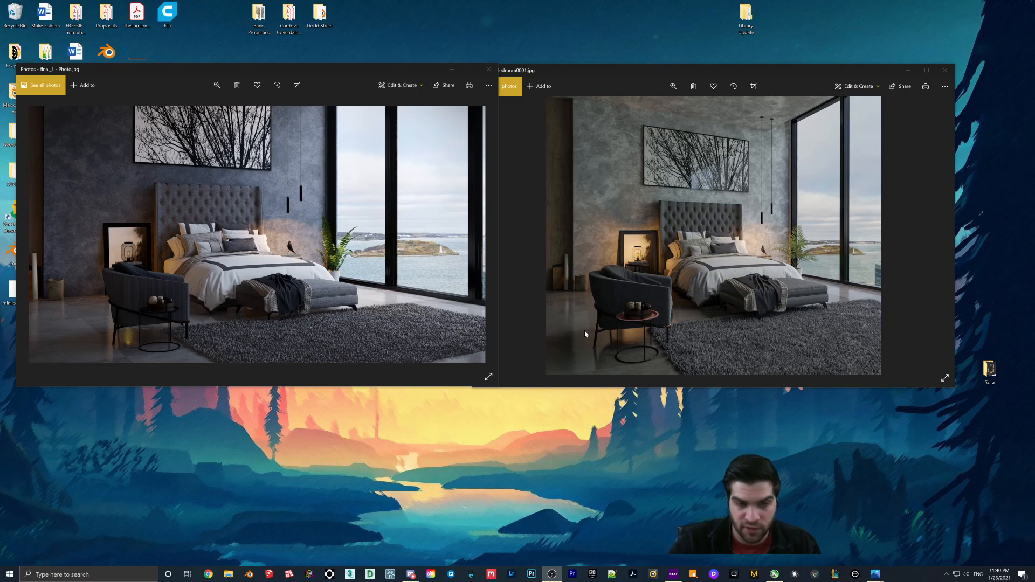
mouse_move(395, 357)
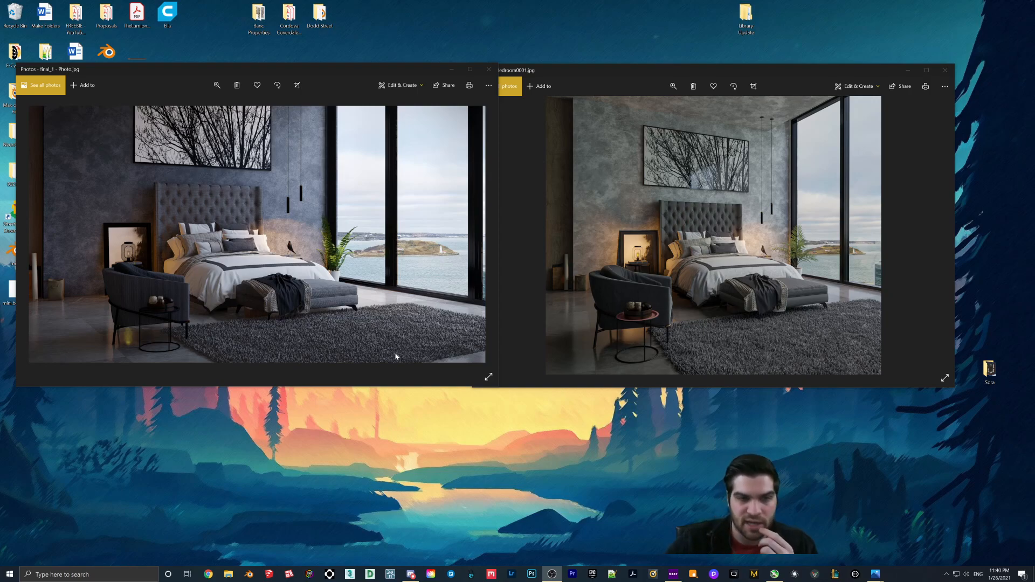
mouse_move(393, 360)
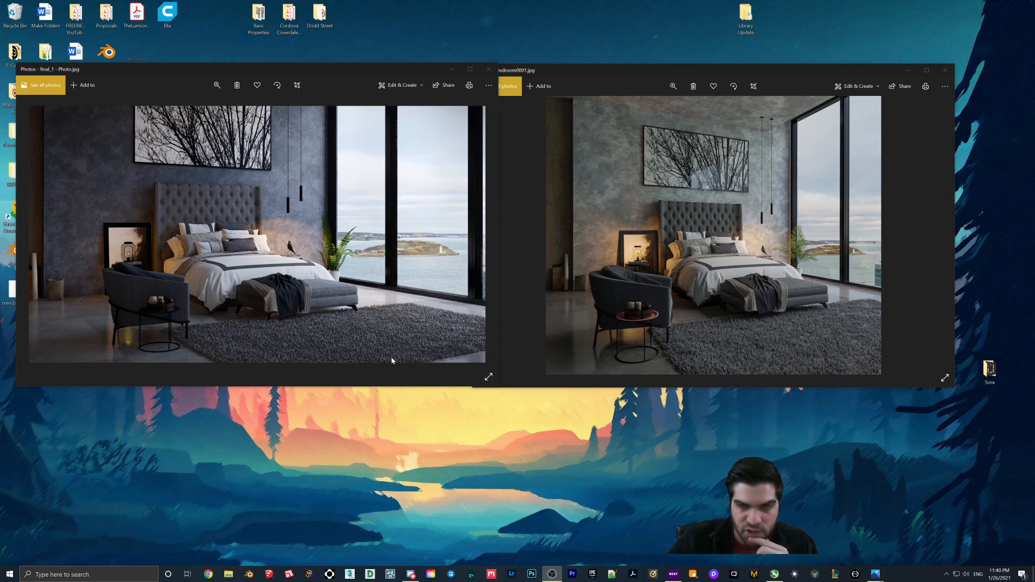
mouse_move(835, 250)
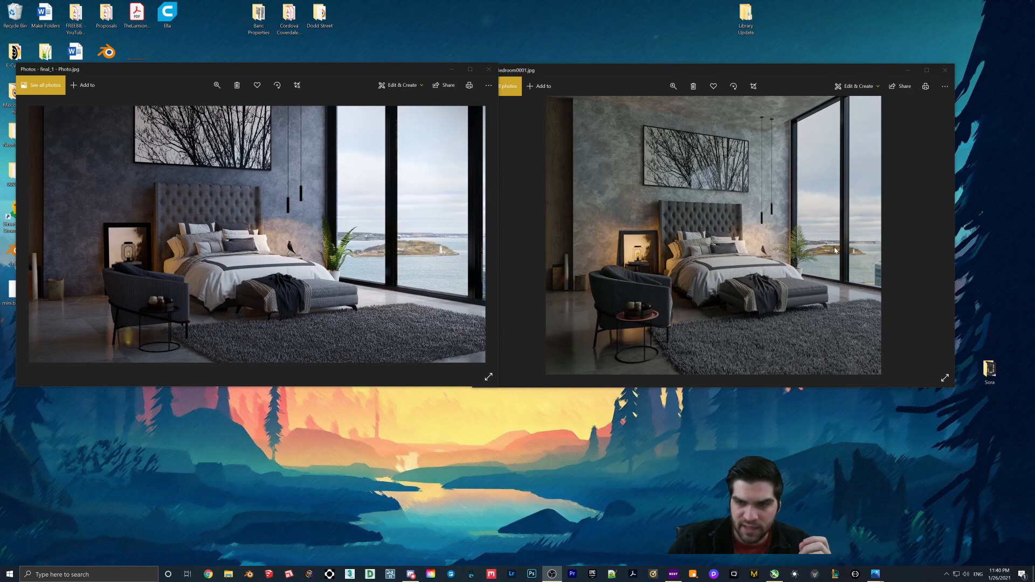
mouse_move(745, 258)
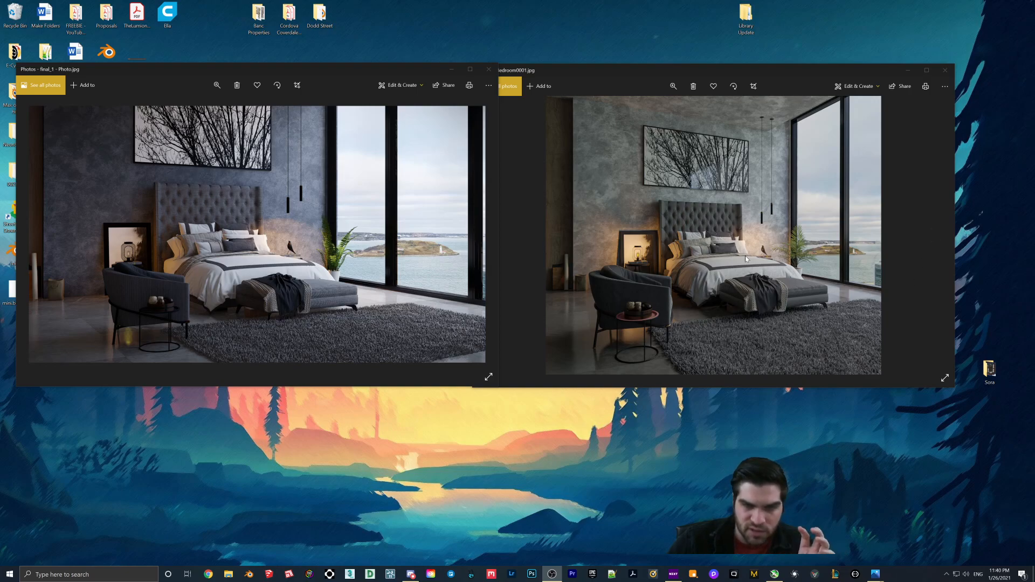
mouse_move(409, 275)
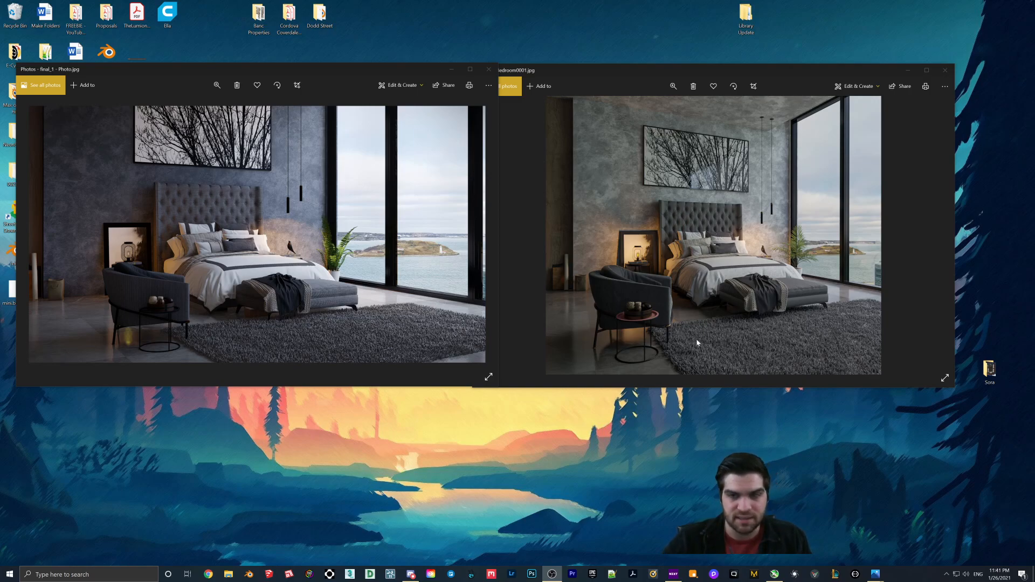
mouse_move(697, 297)
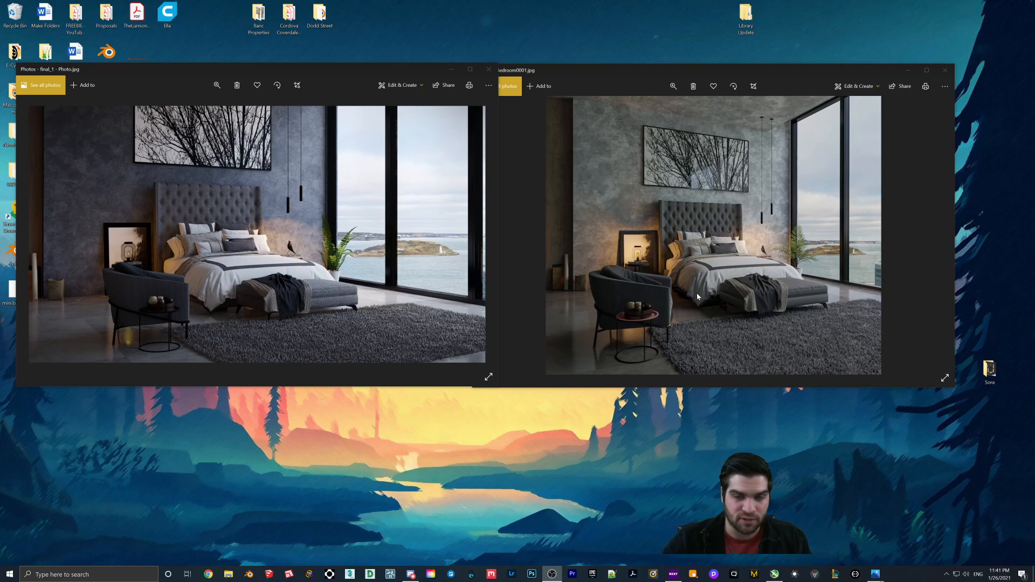
mouse_move(128, 261)
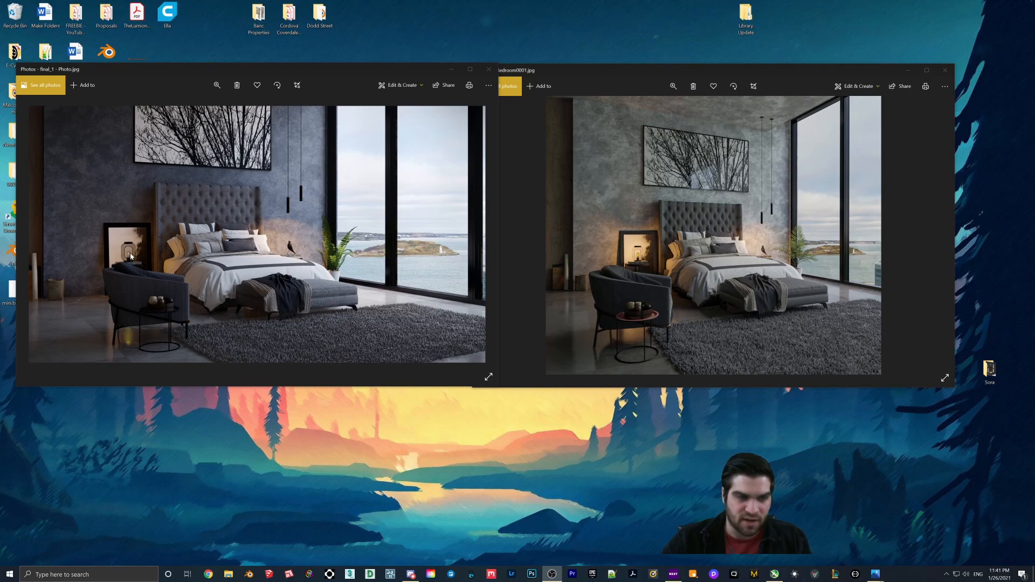
mouse_move(243, 272)
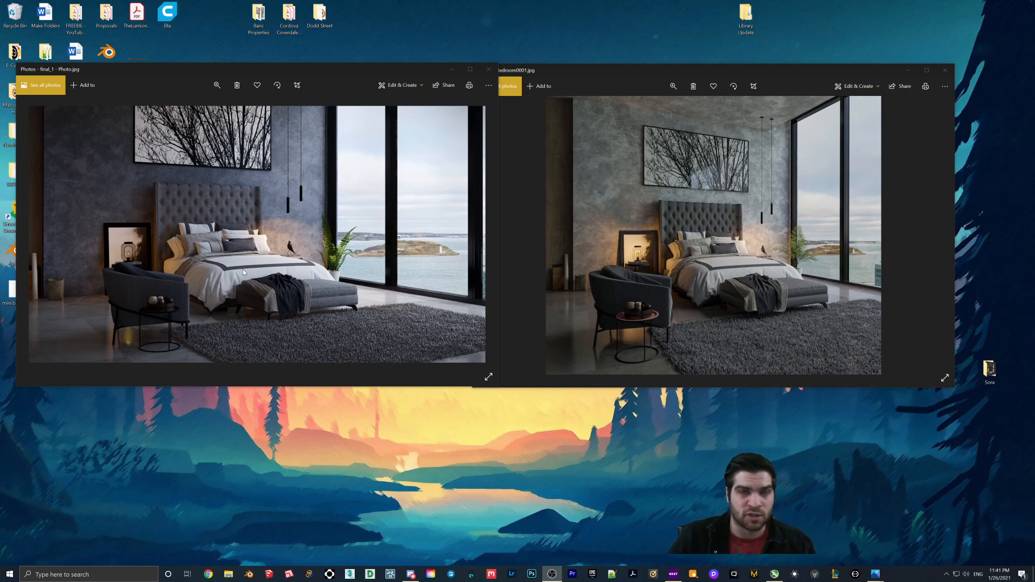
mouse_move(636, 268)
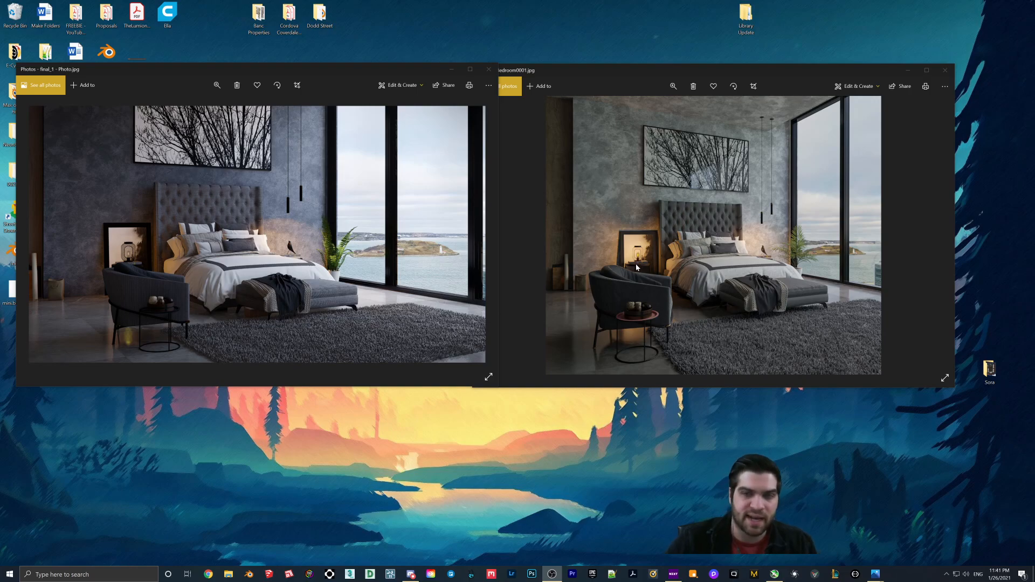
mouse_move(662, 274)
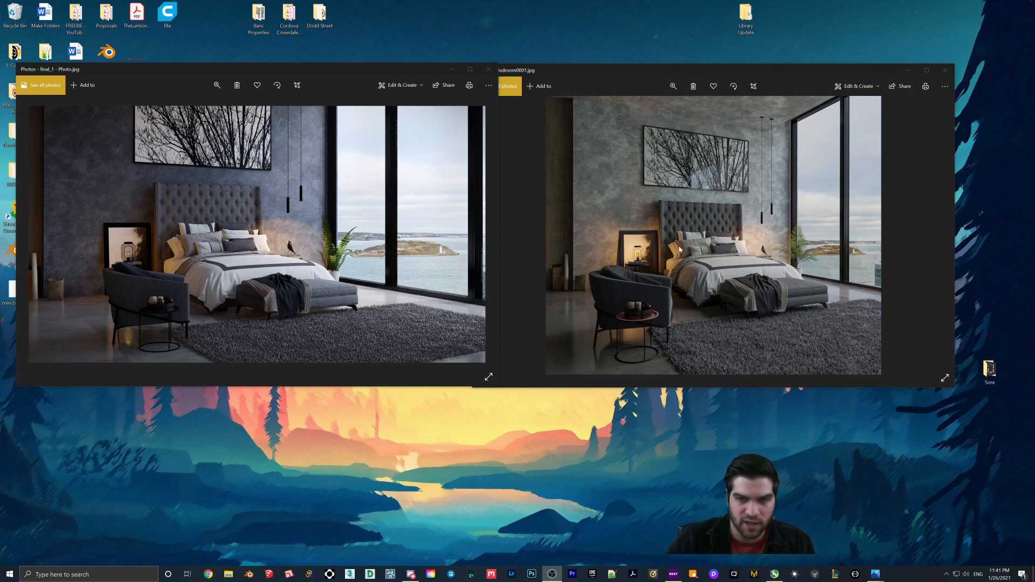
mouse_move(250, 316)
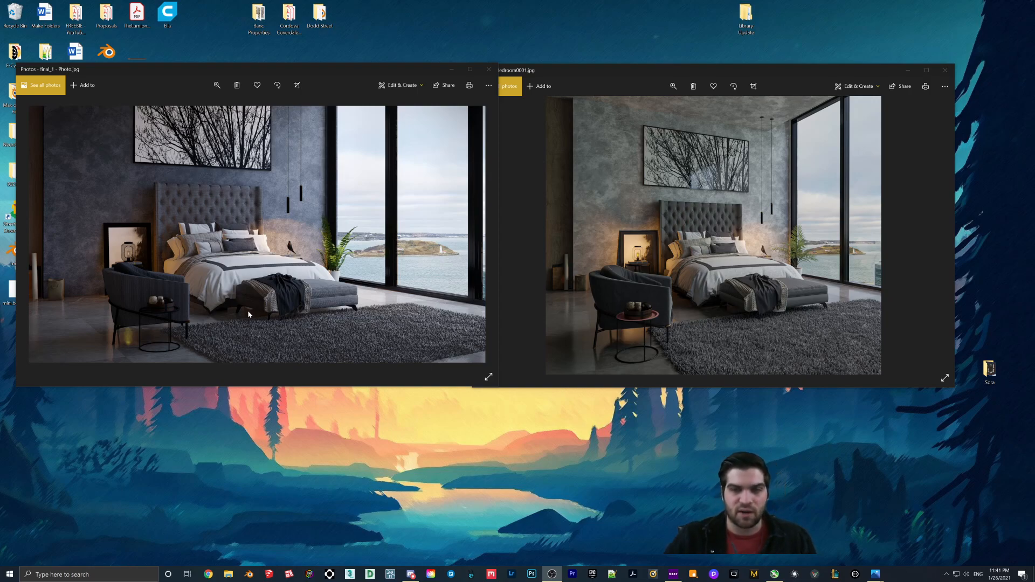
mouse_move(617, 244)
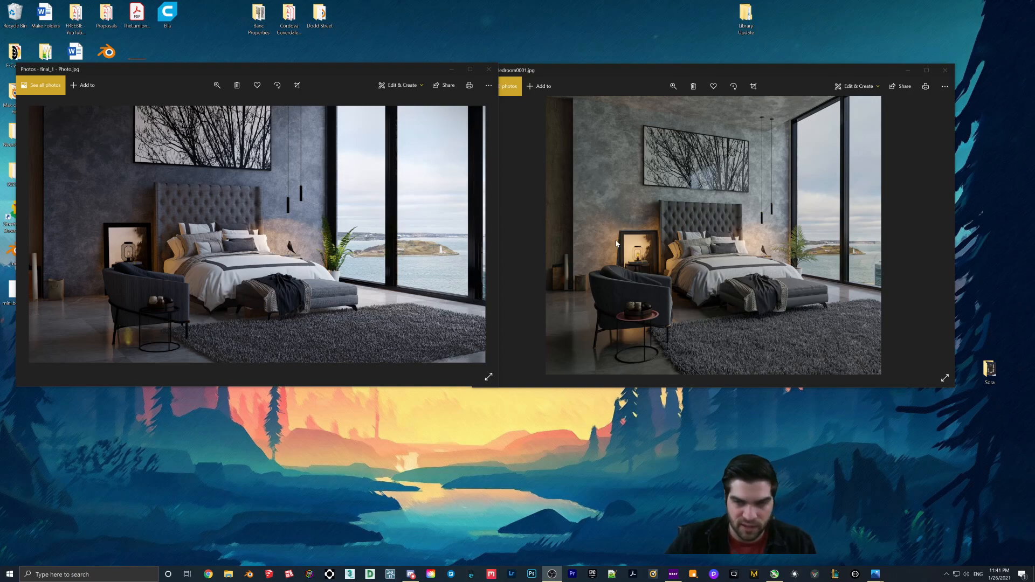
mouse_move(672, 255)
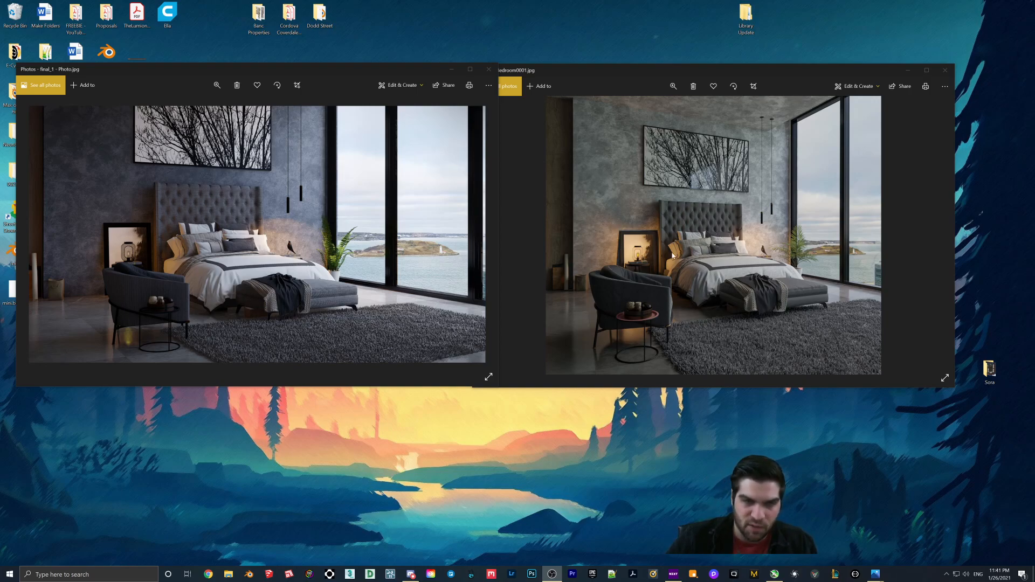
mouse_move(176, 249)
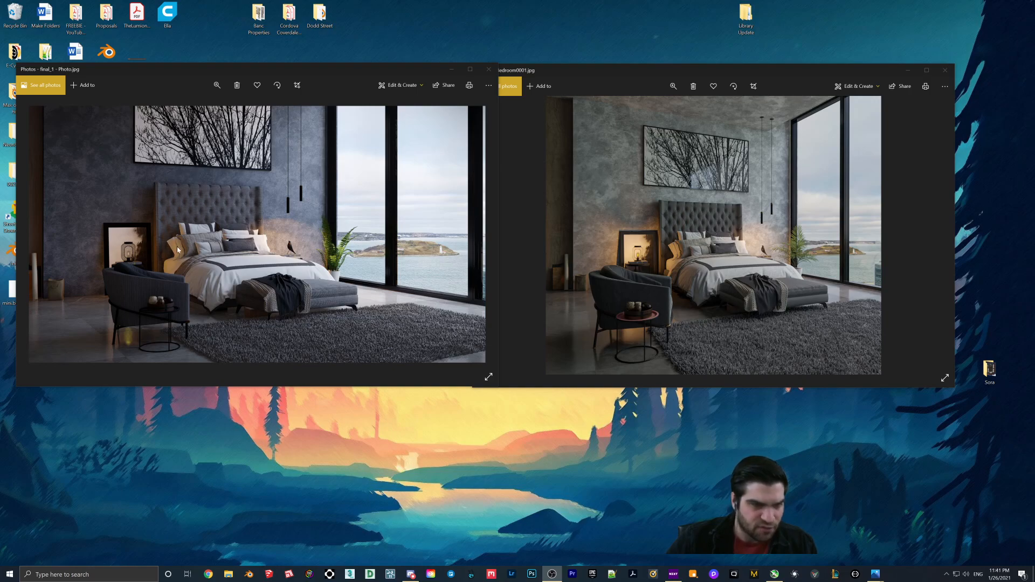
mouse_move(304, 335)
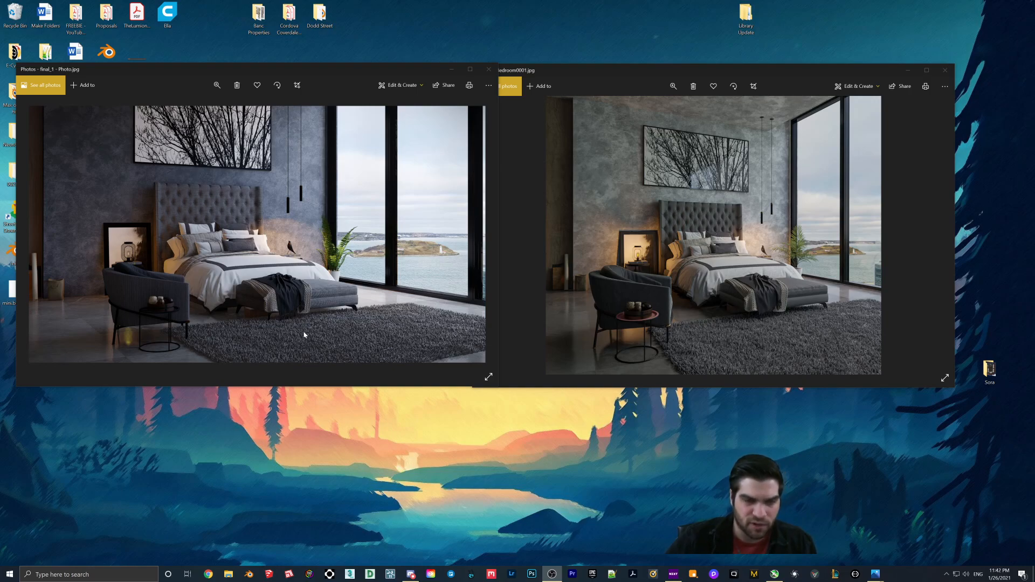
mouse_move(386, 314)
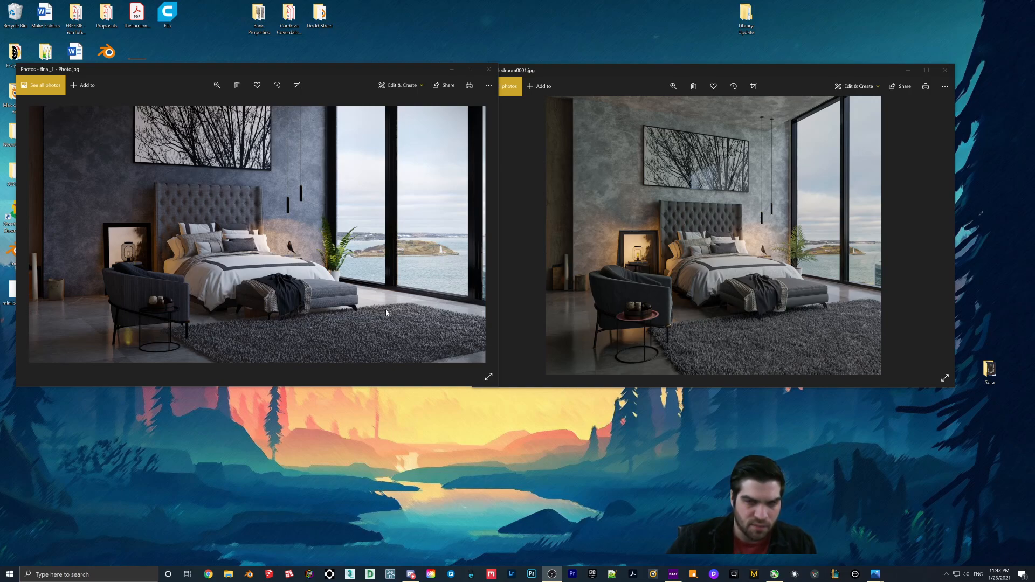
mouse_move(420, 328)
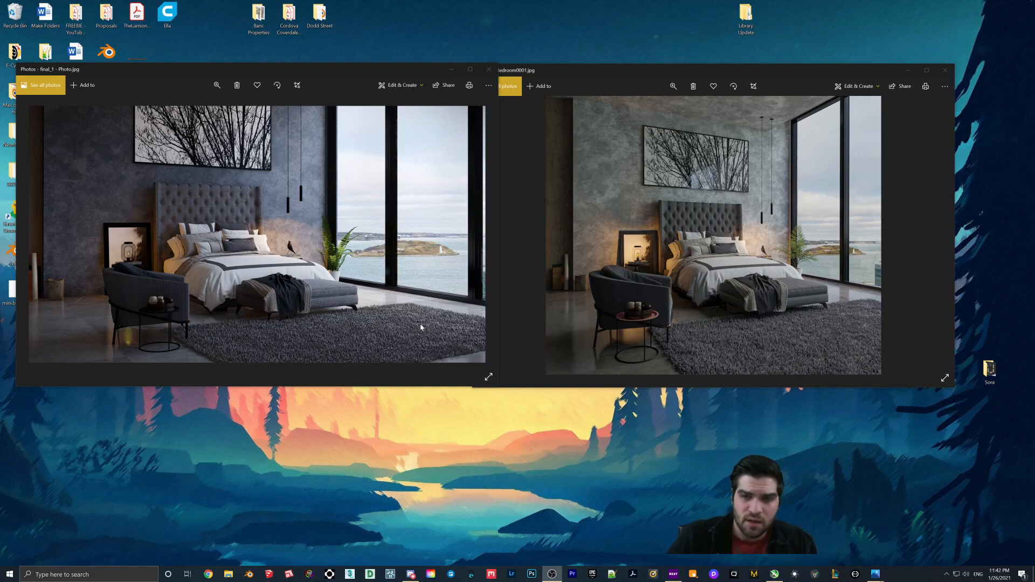
mouse_move(385, 277)
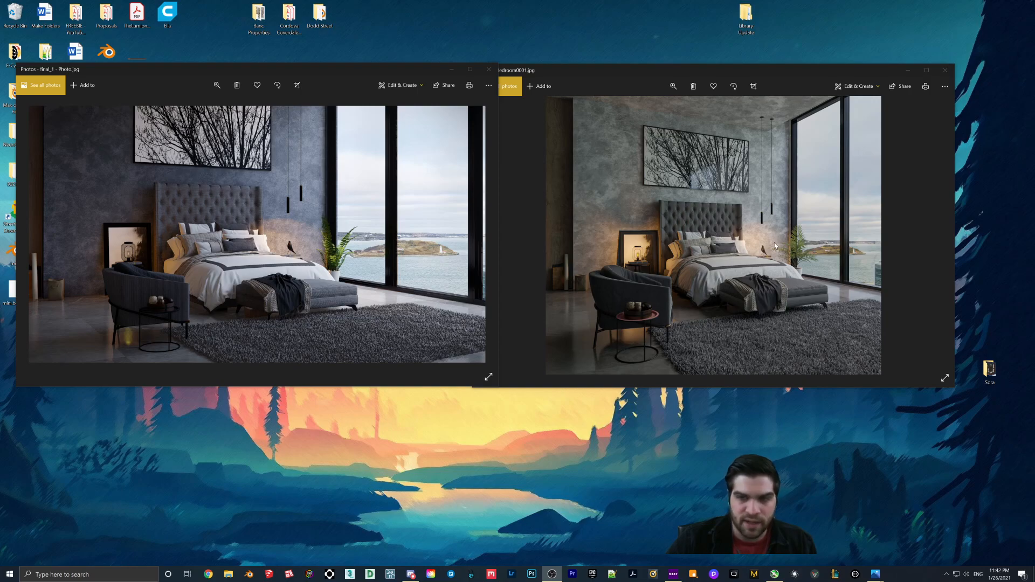
mouse_move(713, 222)
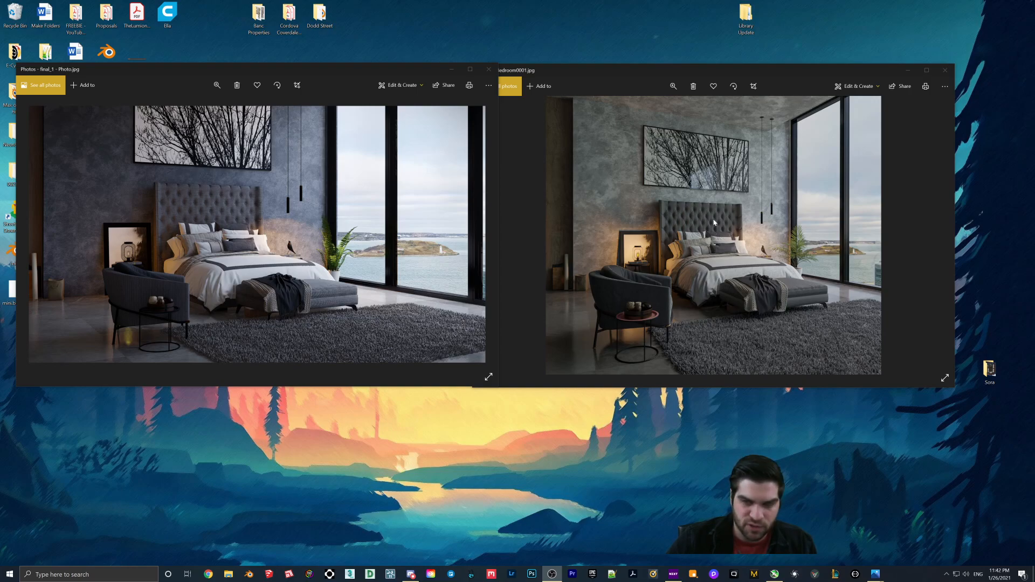
mouse_move(774, 252)
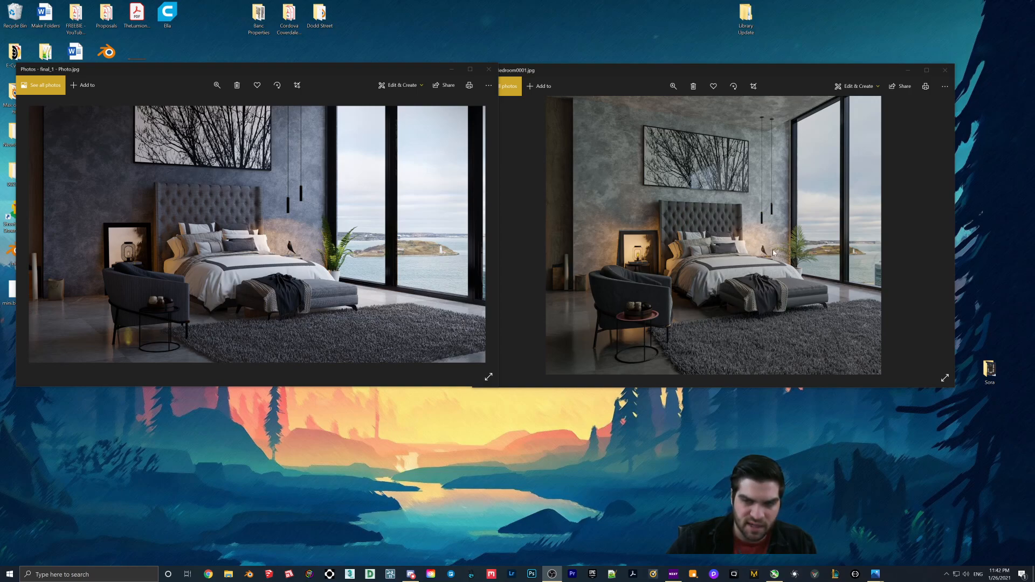
mouse_move(823, 294)
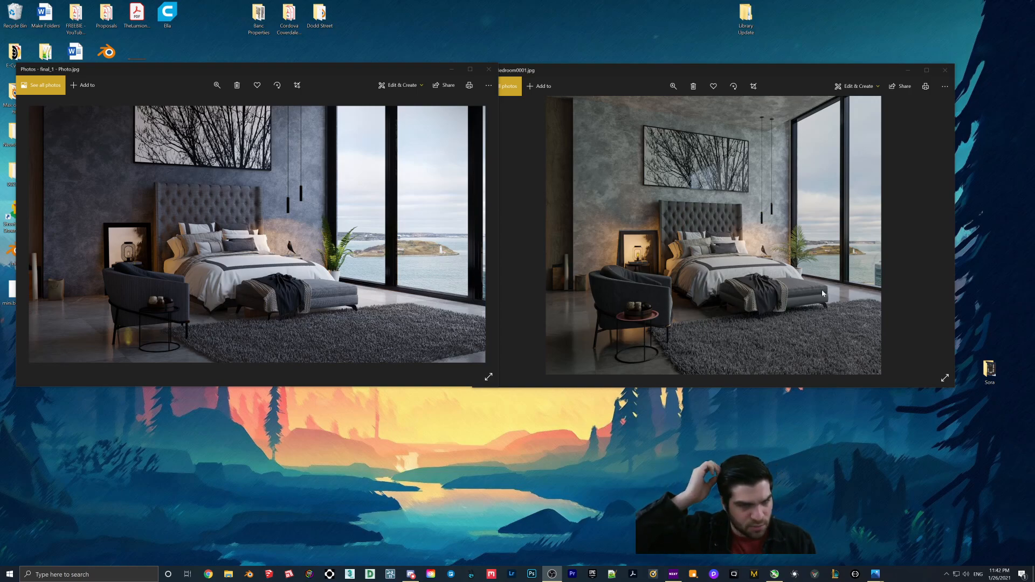
mouse_move(323, 230)
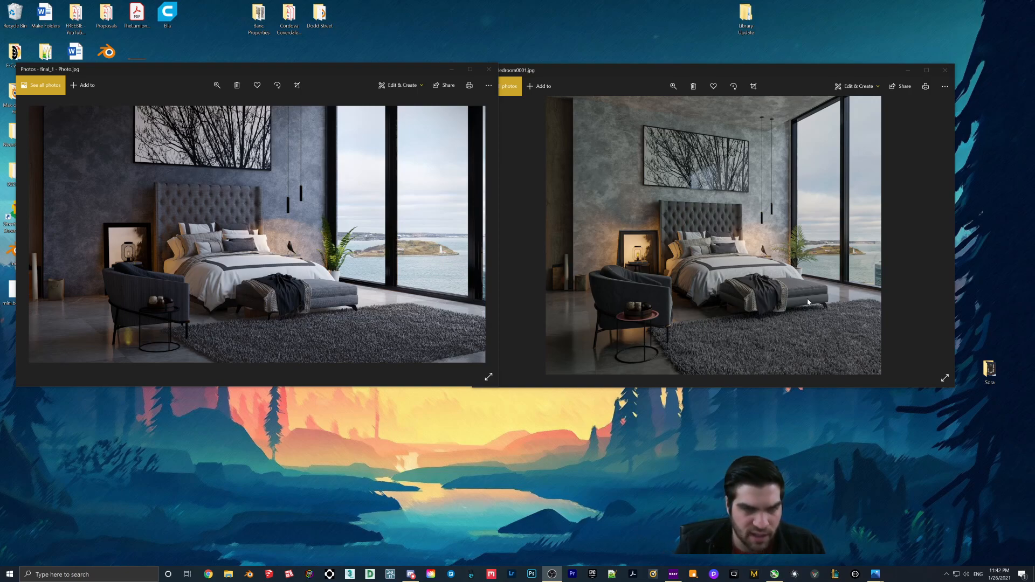
mouse_move(740, 263)
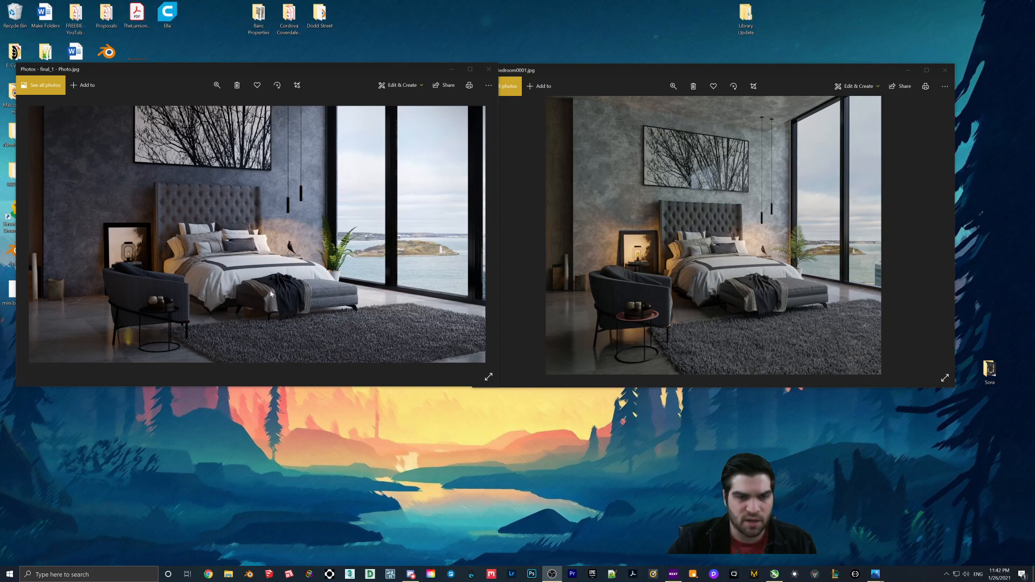
mouse_move(633, 309)
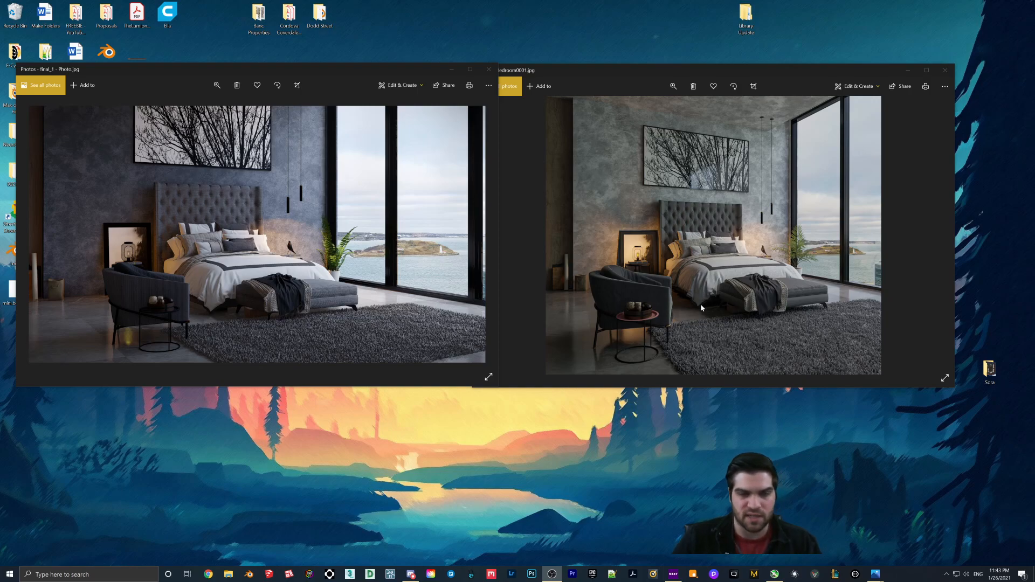
mouse_move(389, 95)
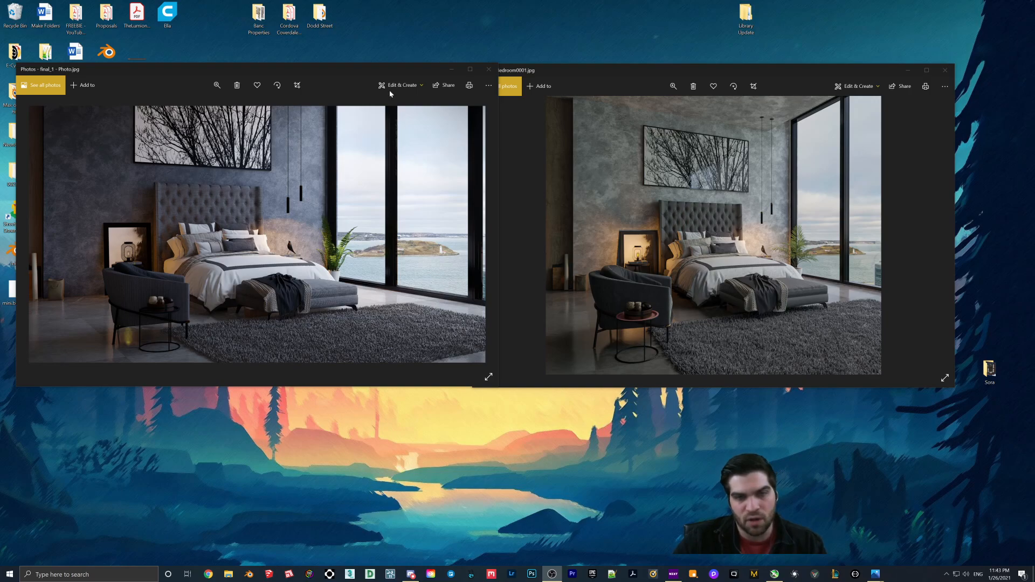
mouse_move(363, 190)
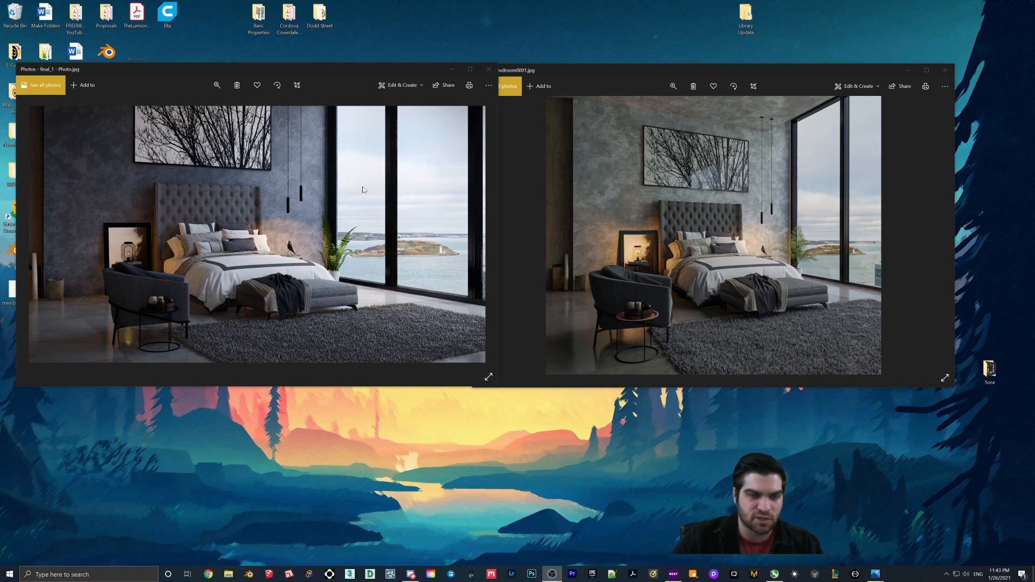
mouse_move(441, 271)
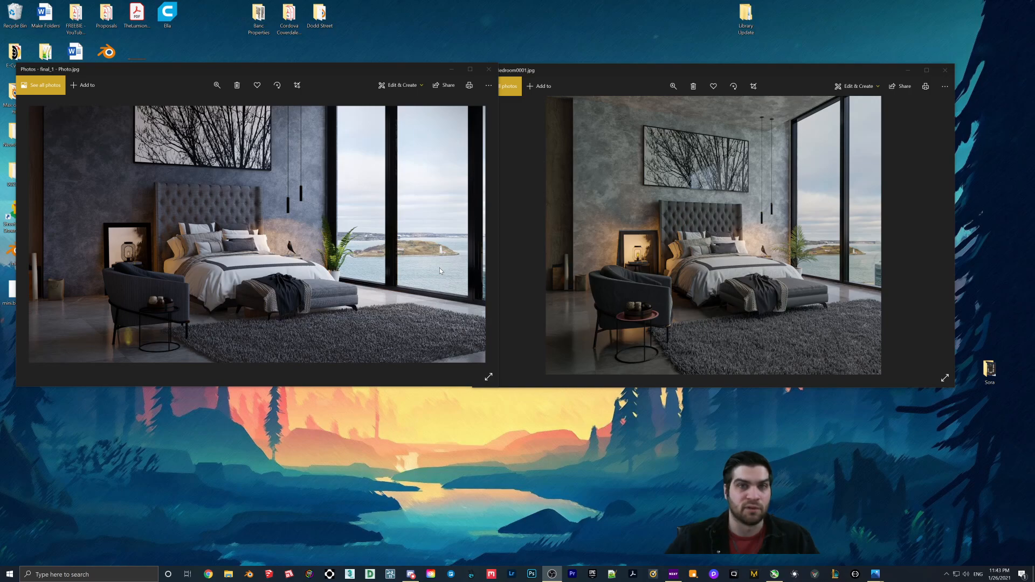
mouse_move(551, 116)
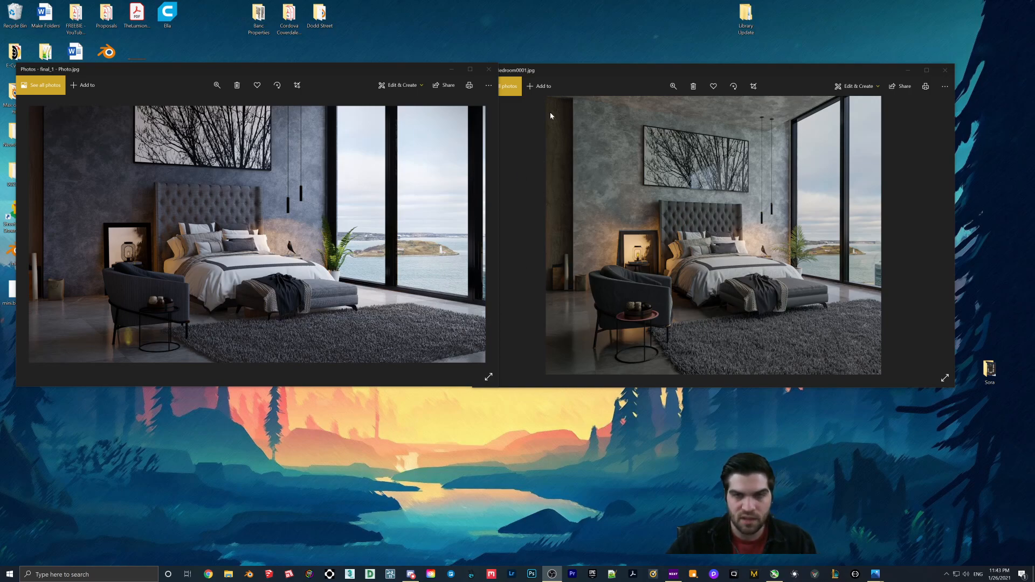
Step: Close the earlier render viewers and open a bedroom render from the Blender to Lumion Comparison folder
click(229, 574)
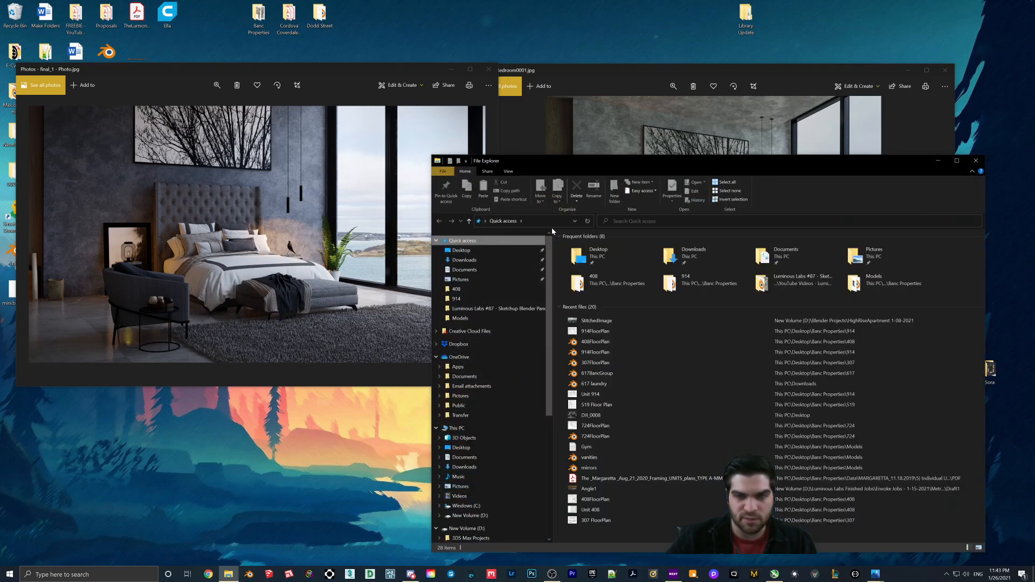
click(976, 161)
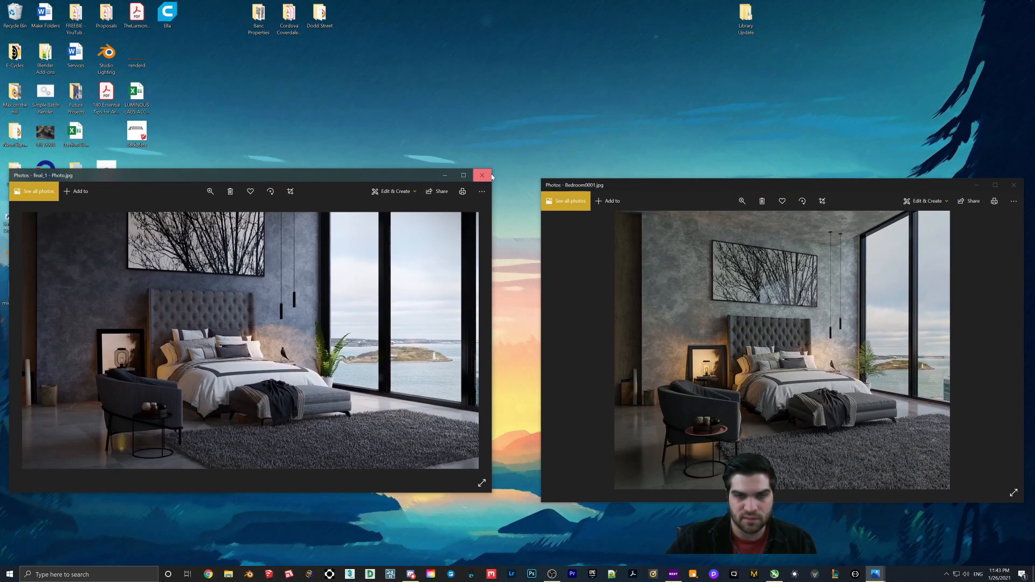
click(482, 176)
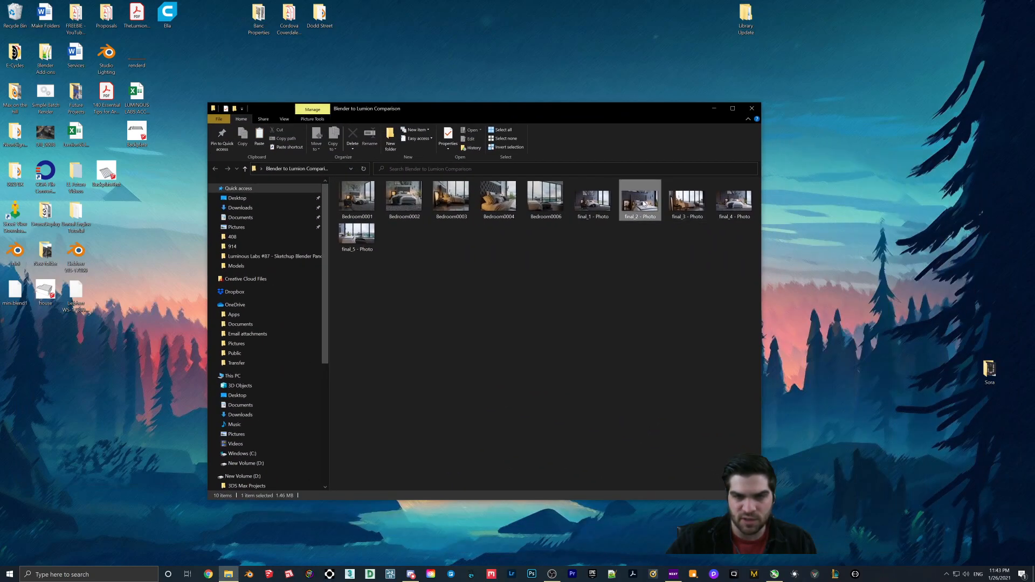
mouse_move(757, 196)
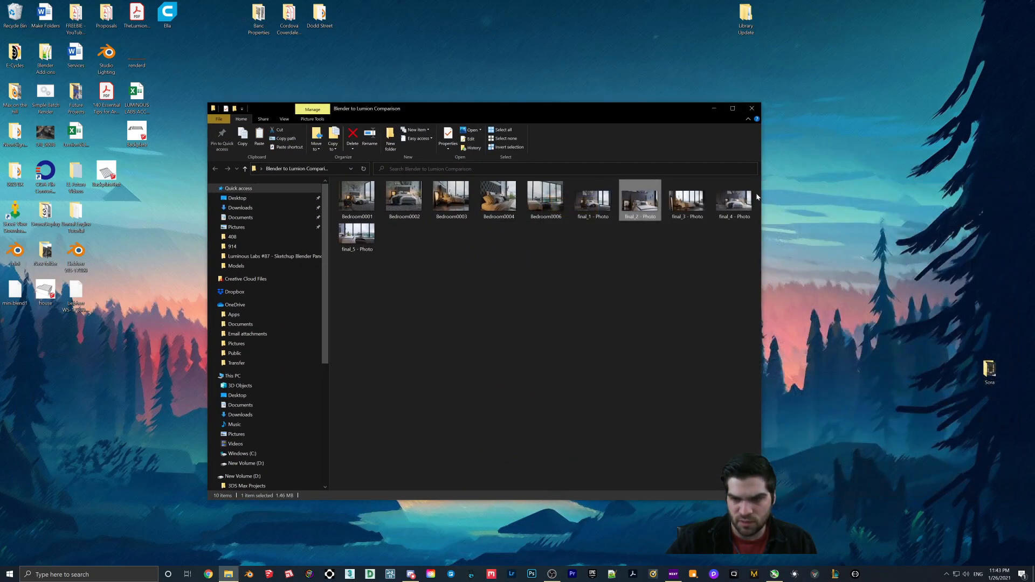
double_click(403, 195)
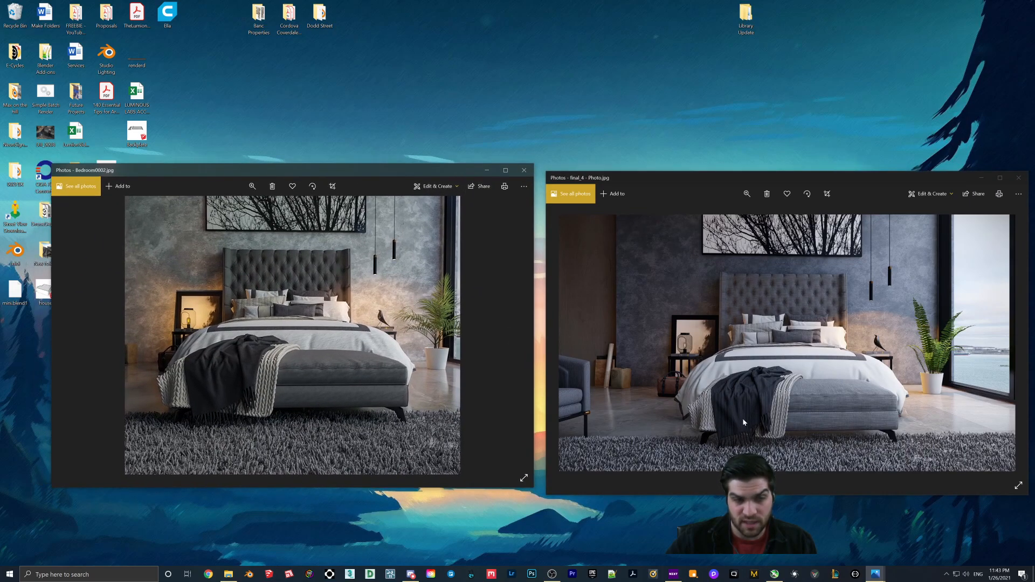
mouse_move(632, 393)
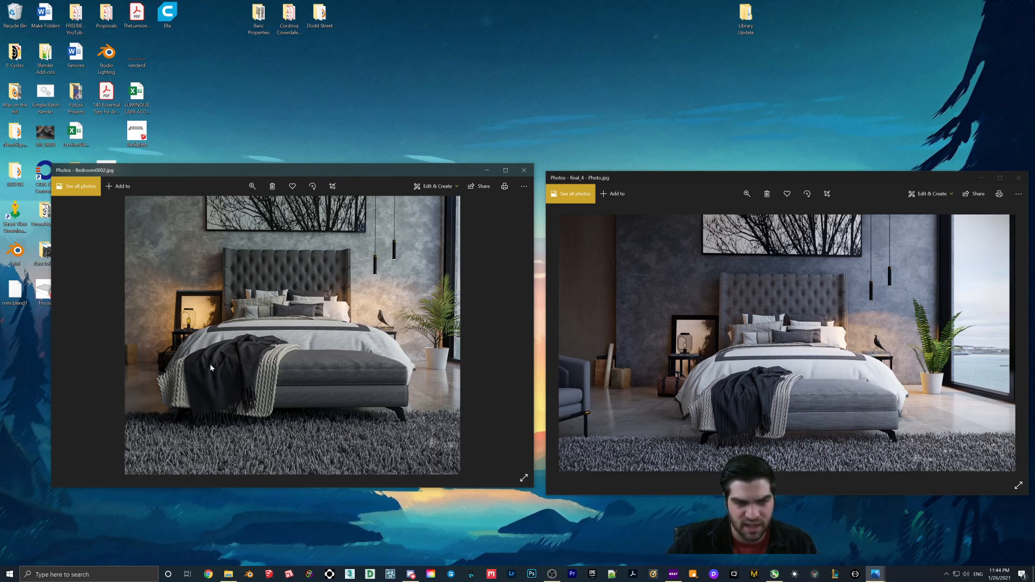
mouse_move(527, 310)
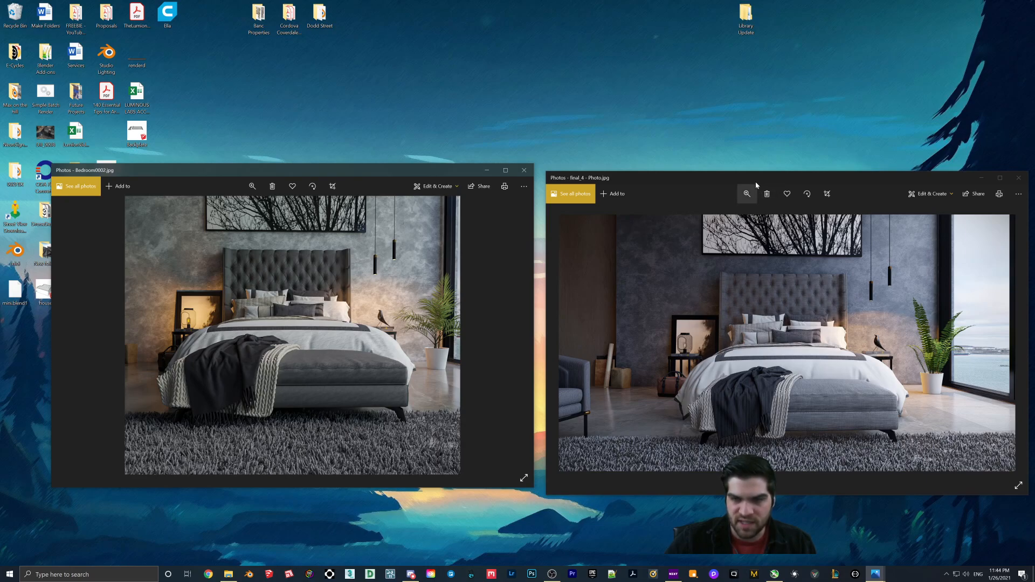
click(524, 169)
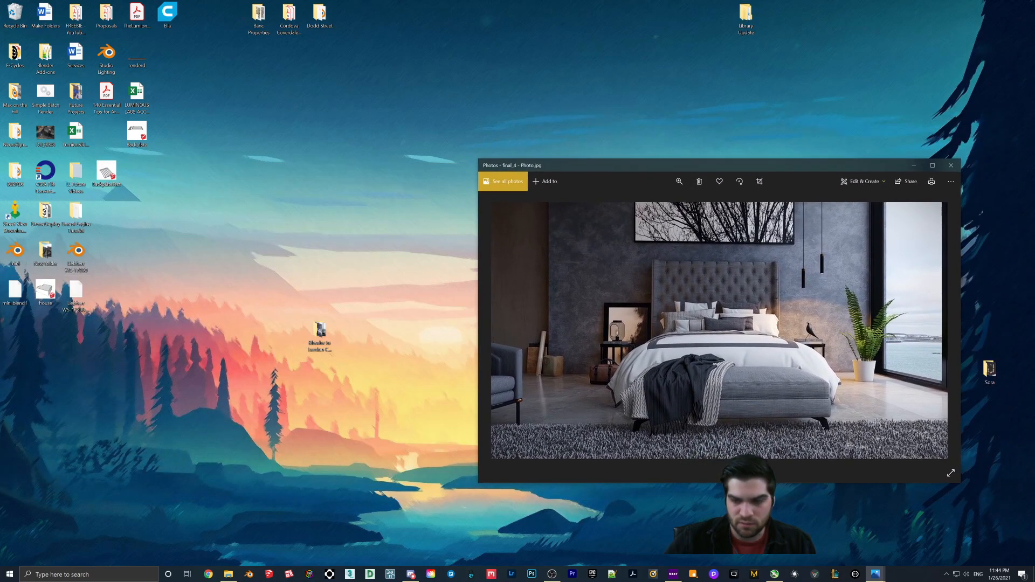
mouse_move(874, 574)
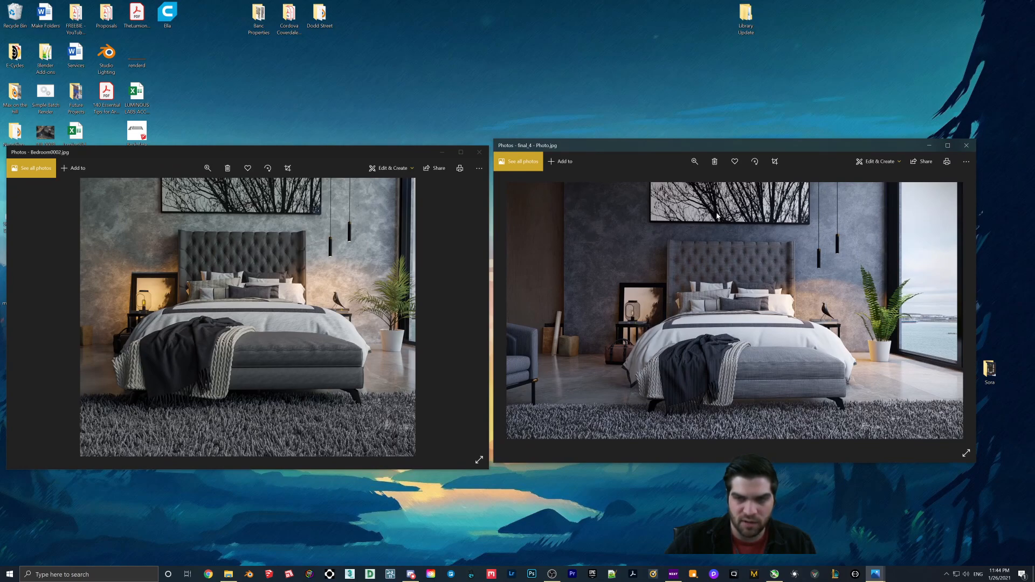
mouse_move(714, 236)
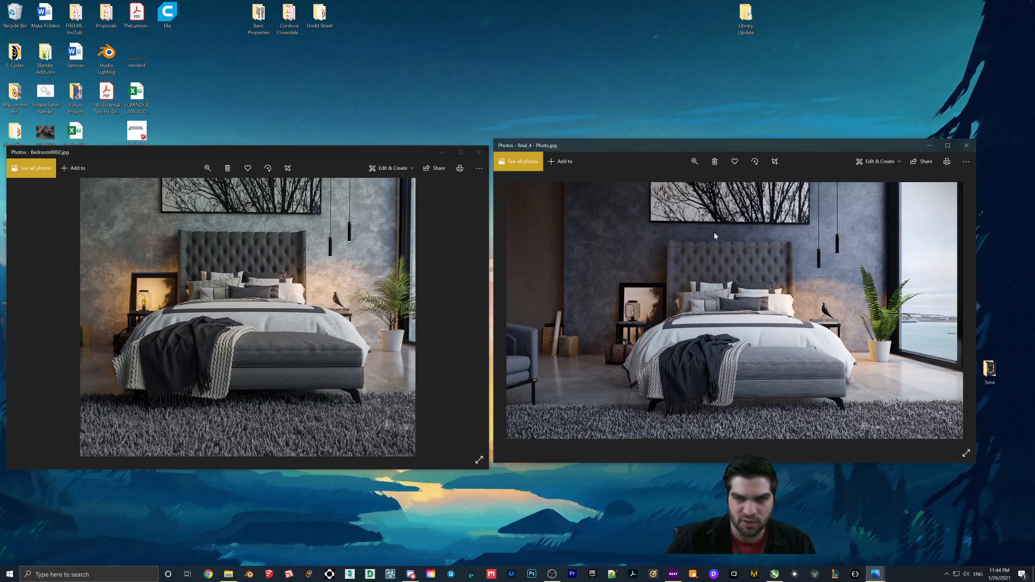
mouse_move(800, 355)
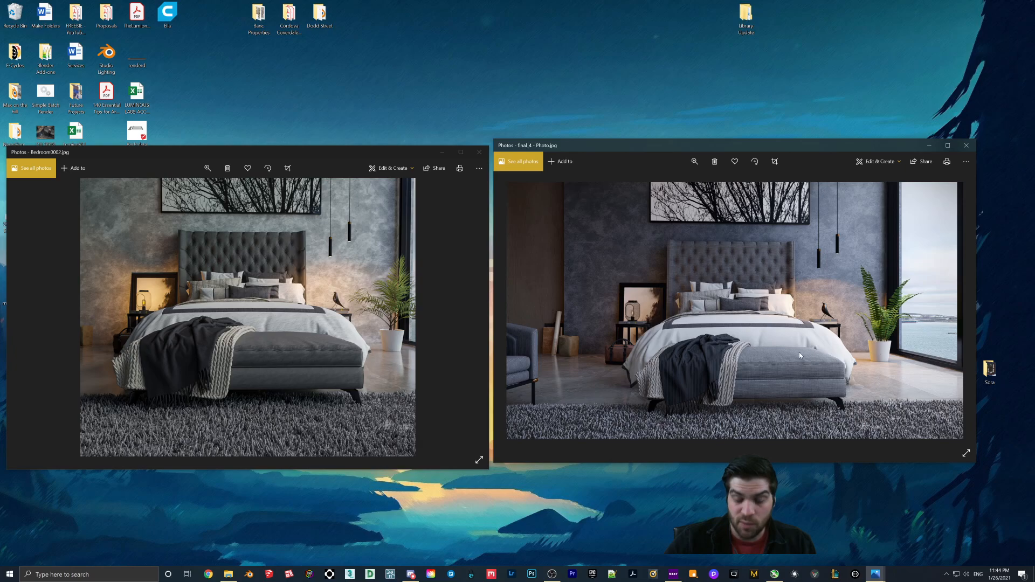
mouse_move(901, 403)
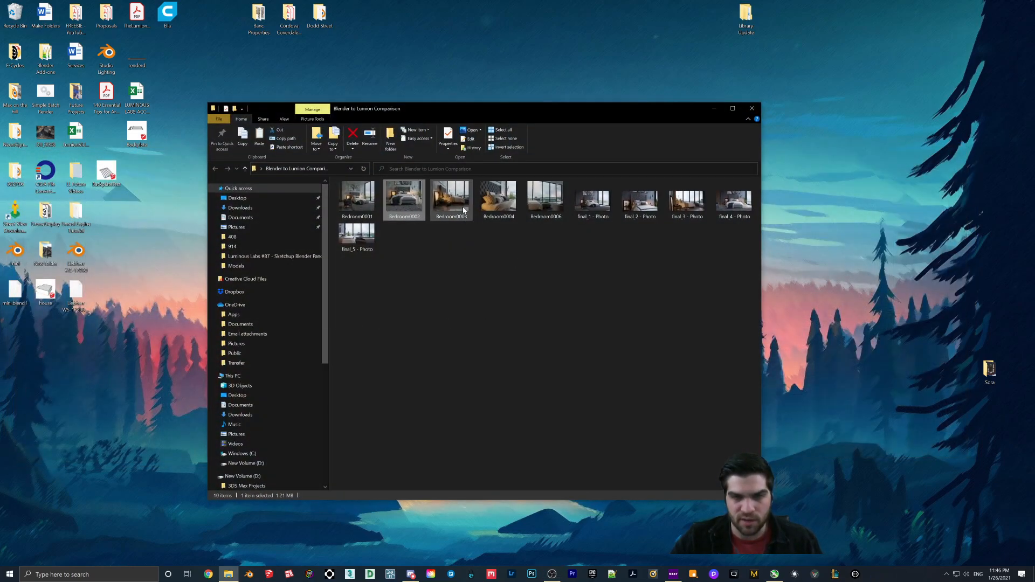
click(450, 199)
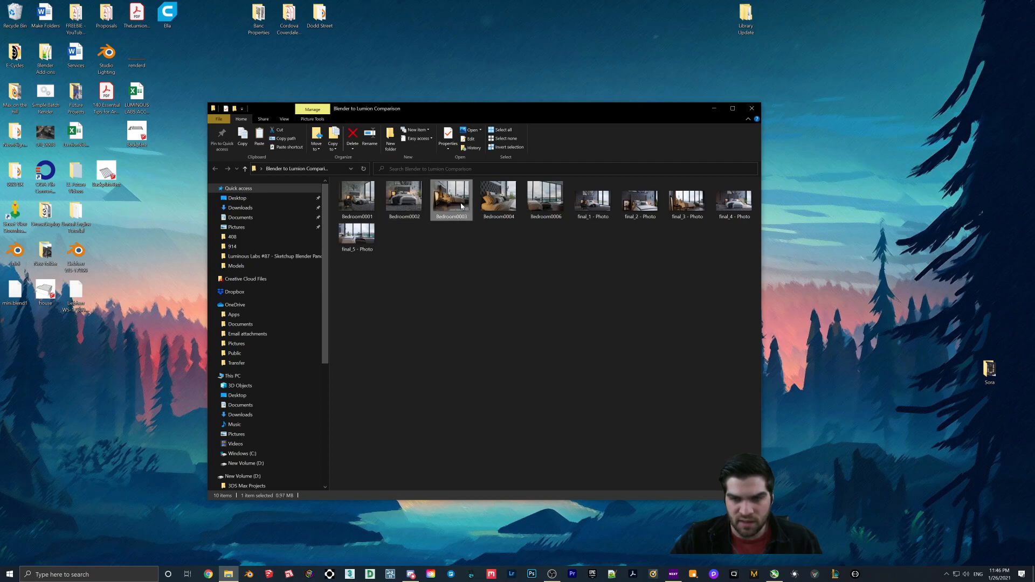
double_click(451, 196)
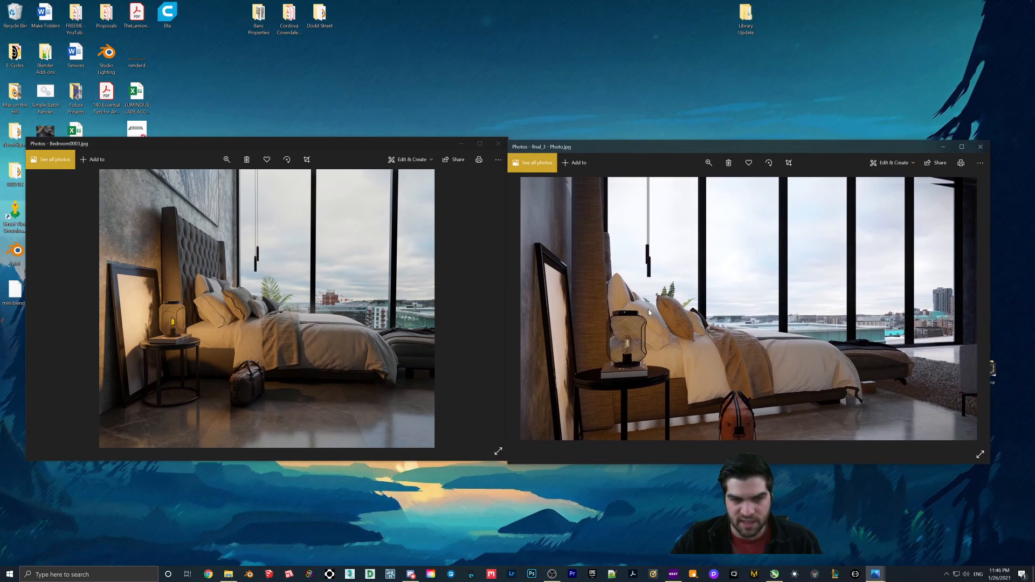
mouse_move(575, 549)
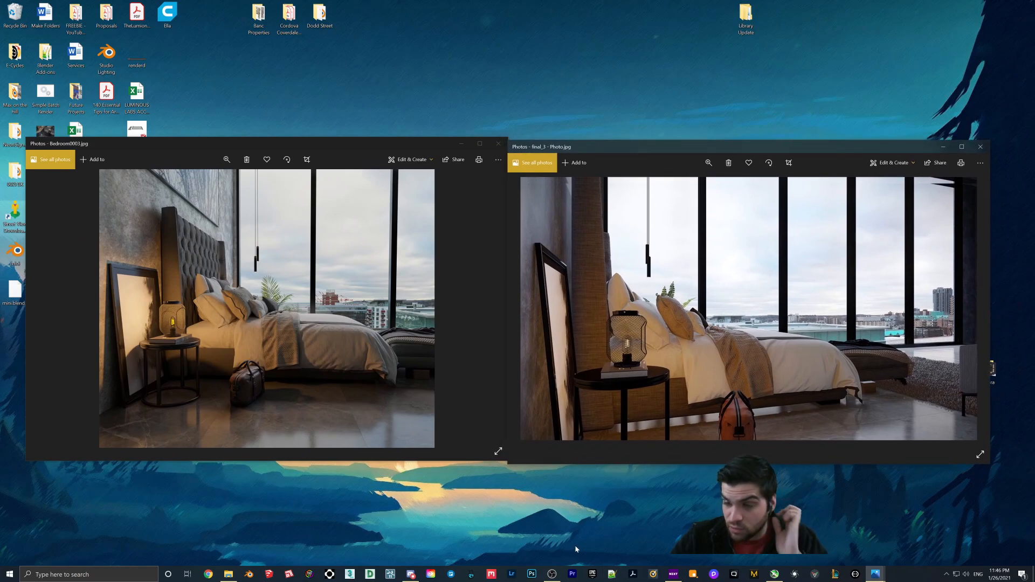
click(229, 574)
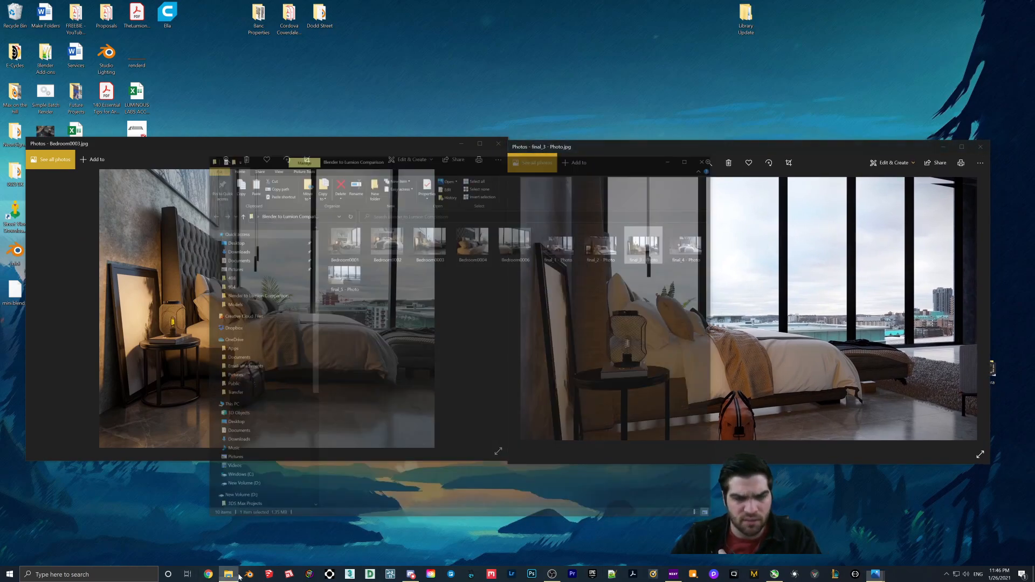
click(228, 574)
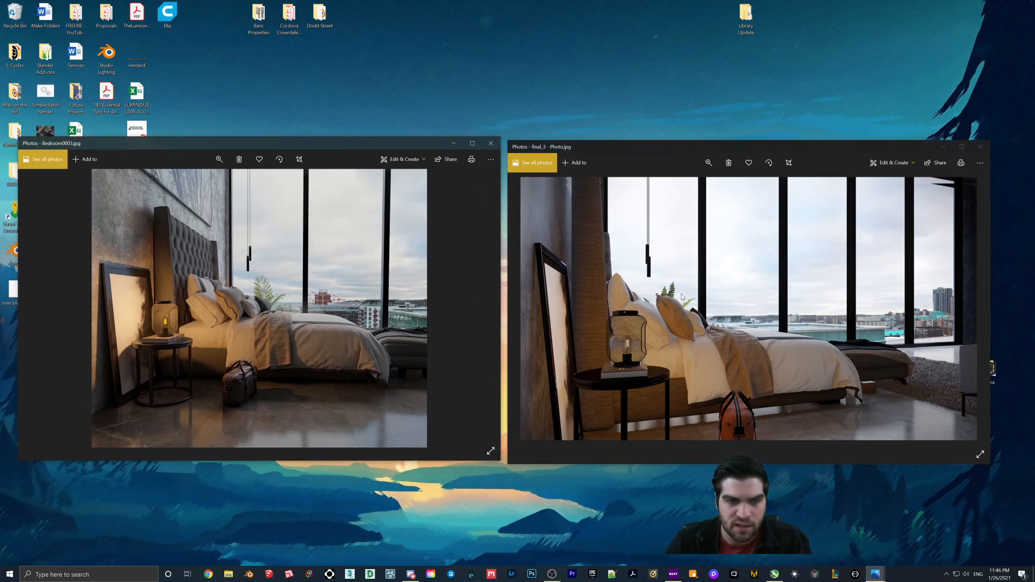
mouse_move(686, 275)
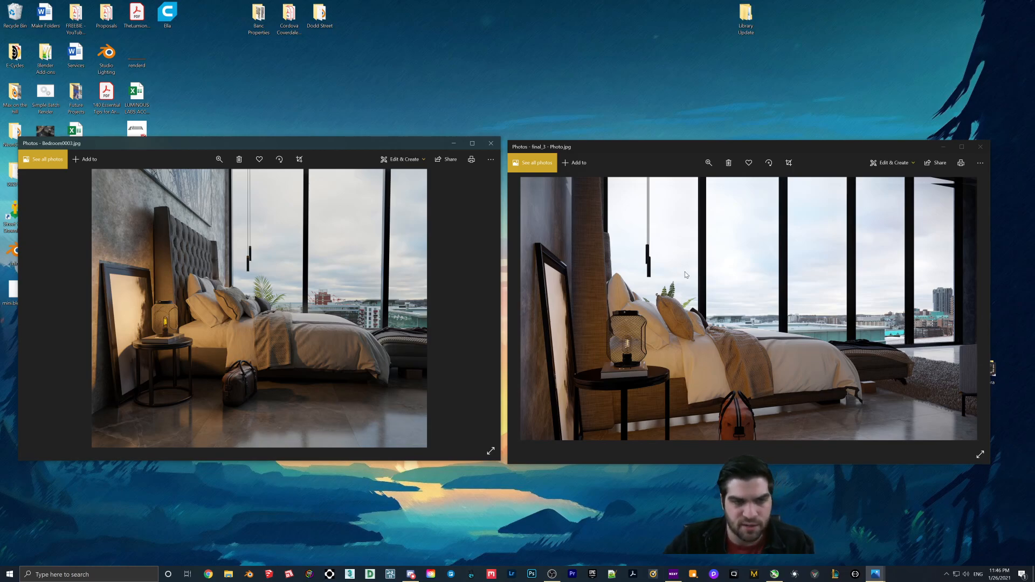
mouse_move(631, 349)
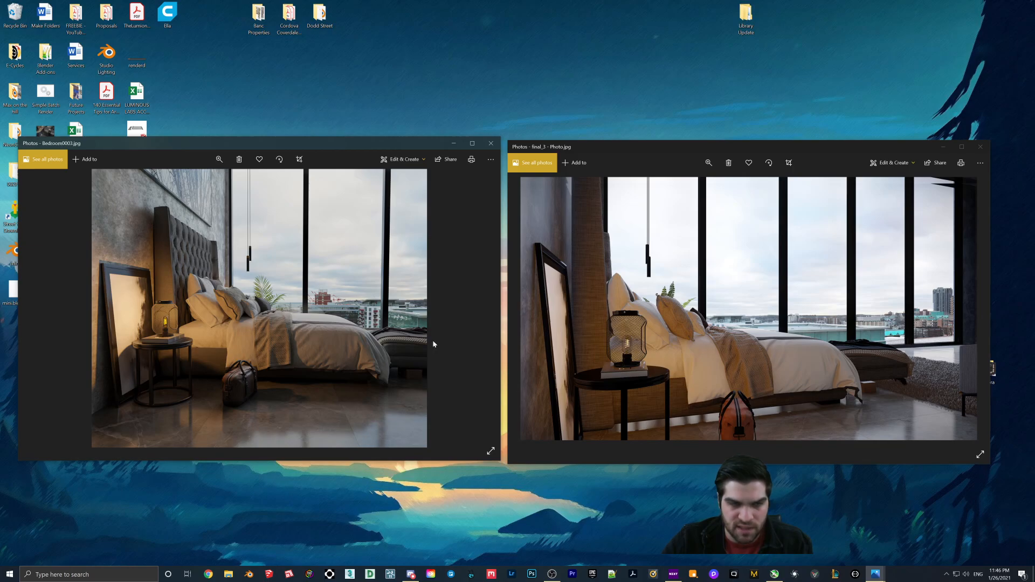
mouse_move(172, 317)
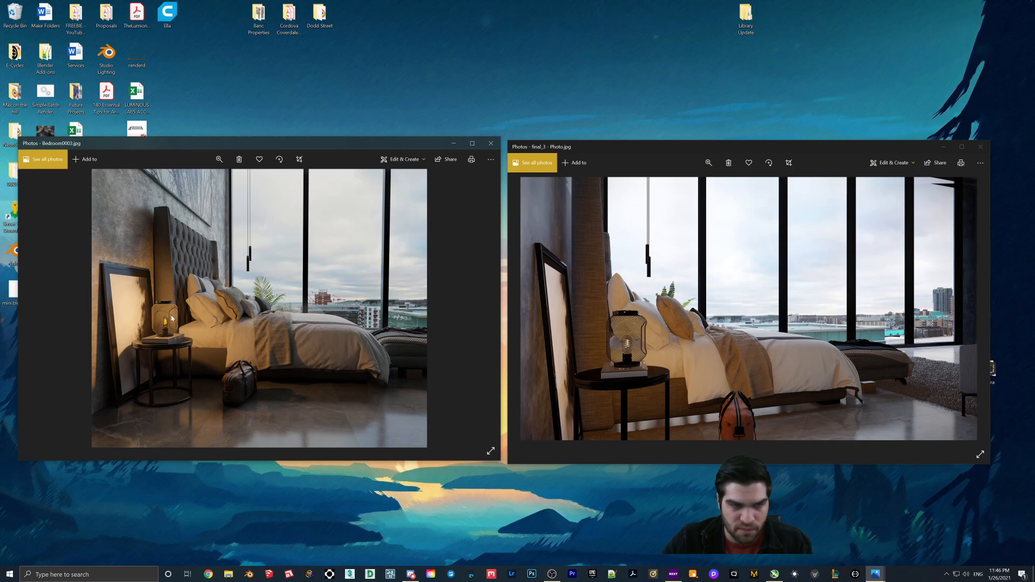
mouse_move(528, 355)
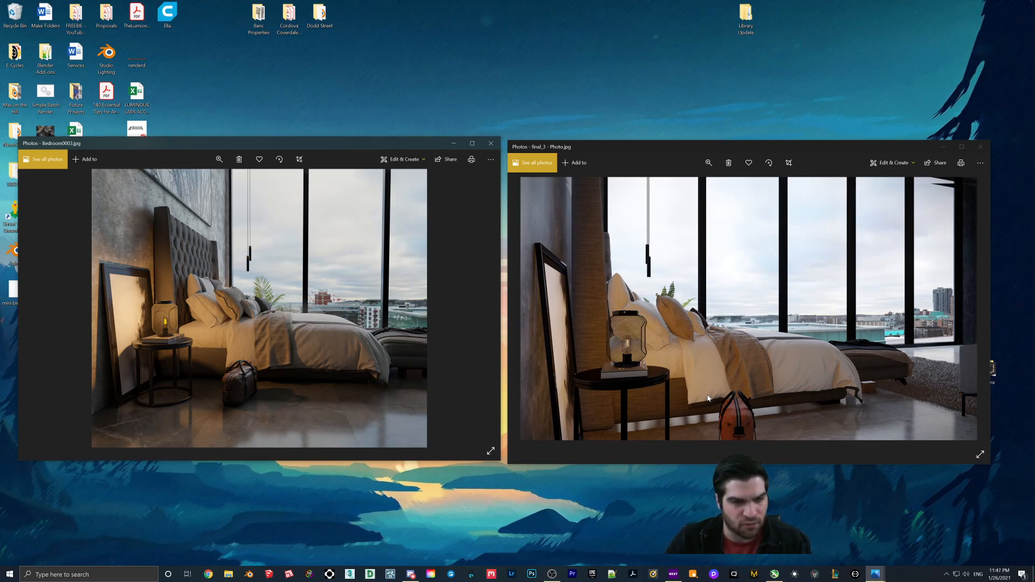
mouse_move(207, 373)
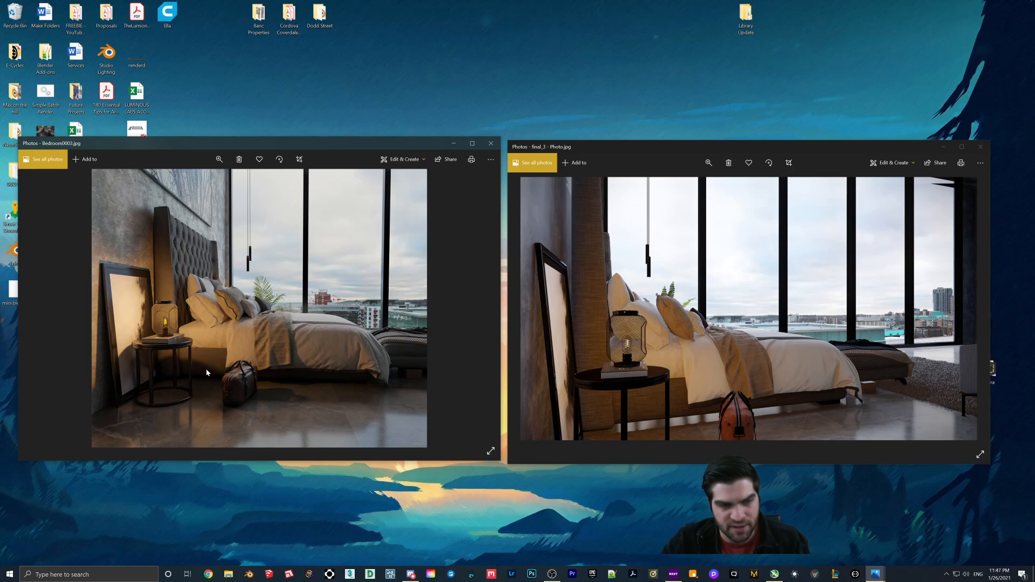
mouse_move(233, 376)
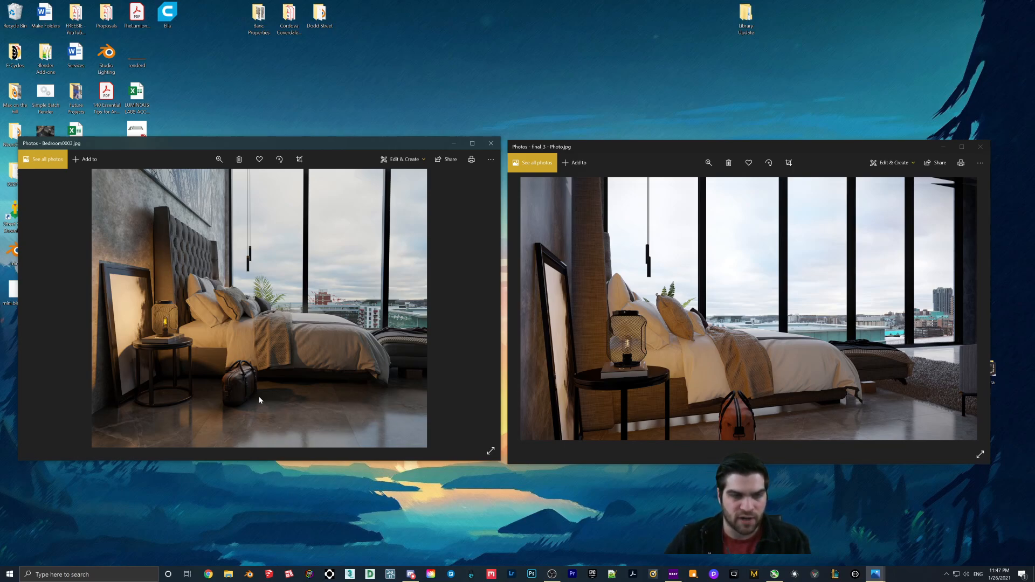
mouse_move(666, 349)
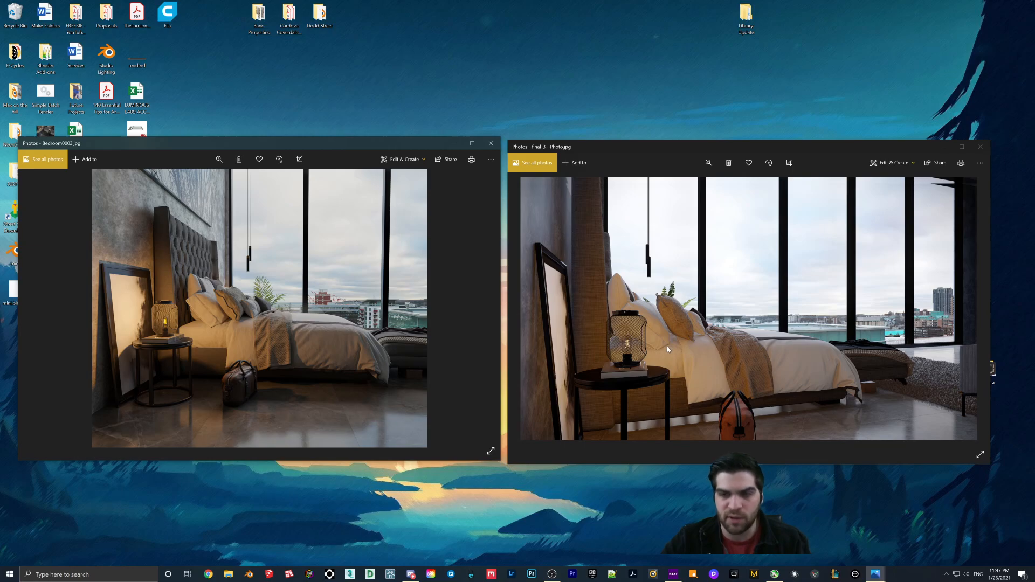
mouse_move(638, 395)
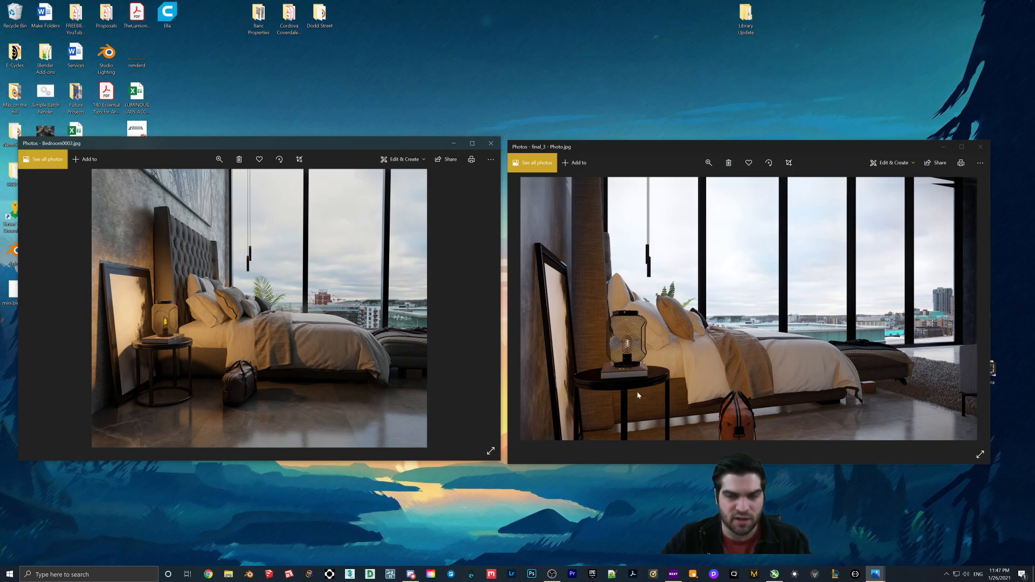
mouse_move(765, 400)
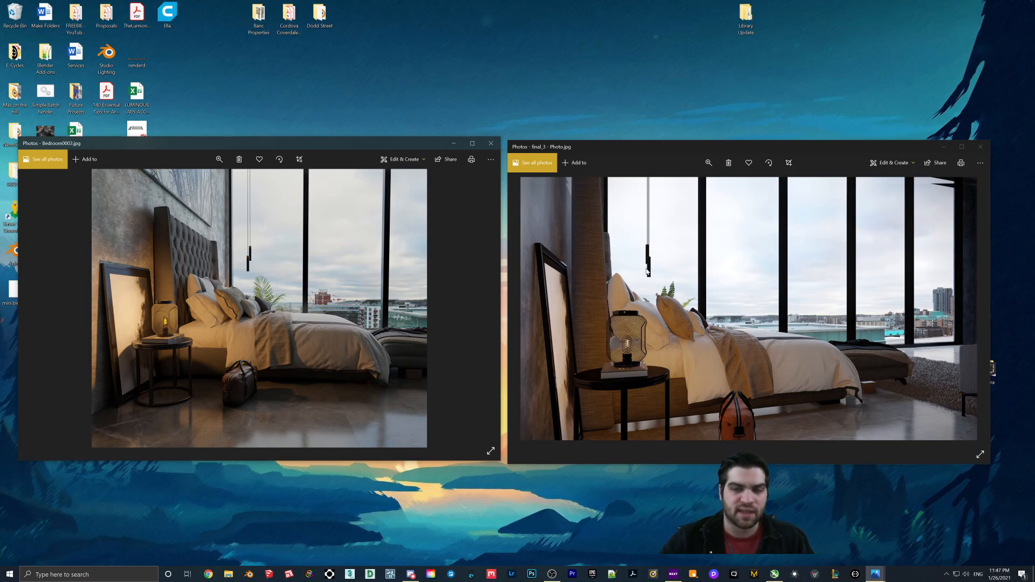
mouse_move(658, 361)
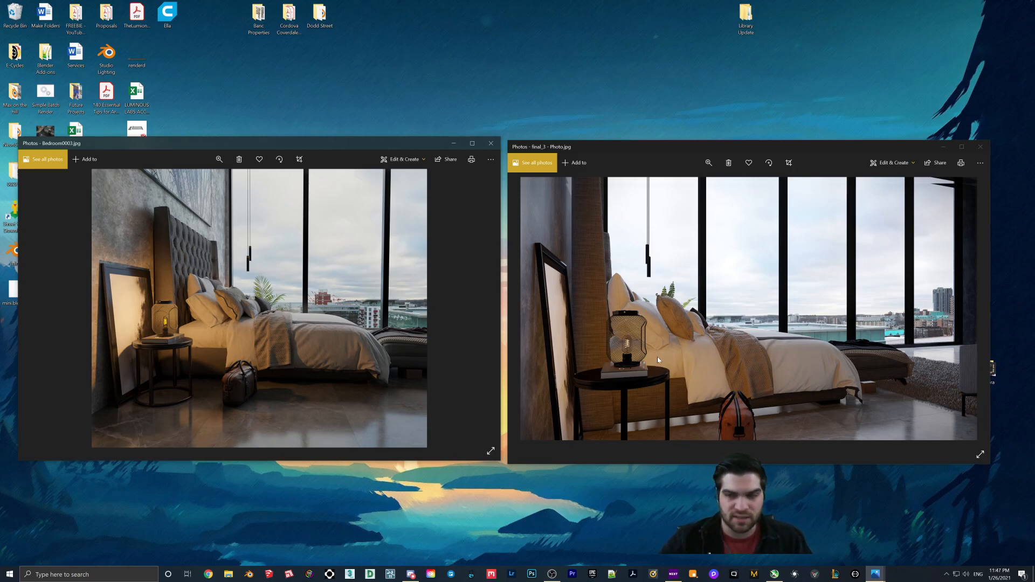
mouse_move(799, 320)
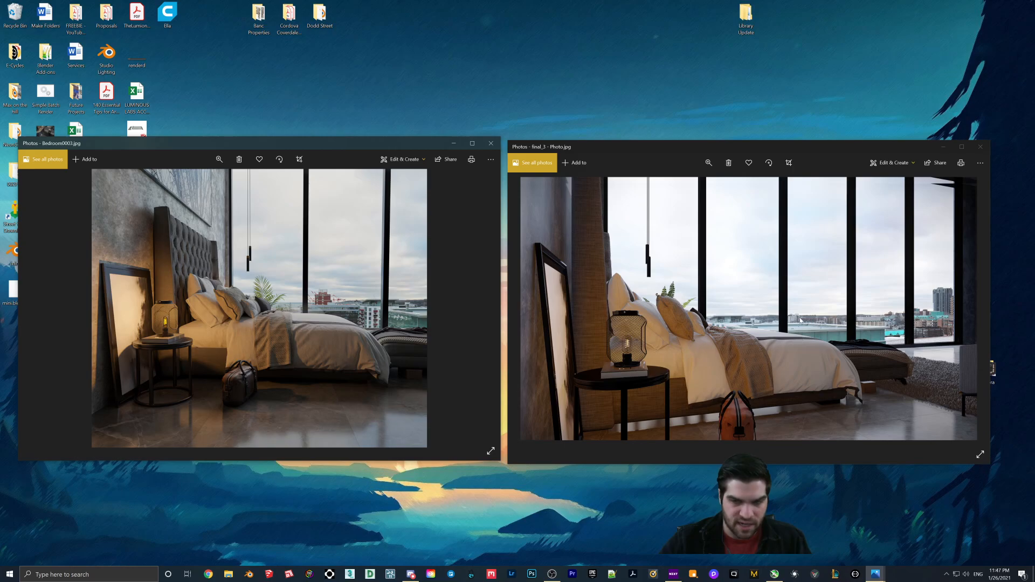
mouse_move(368, 231)
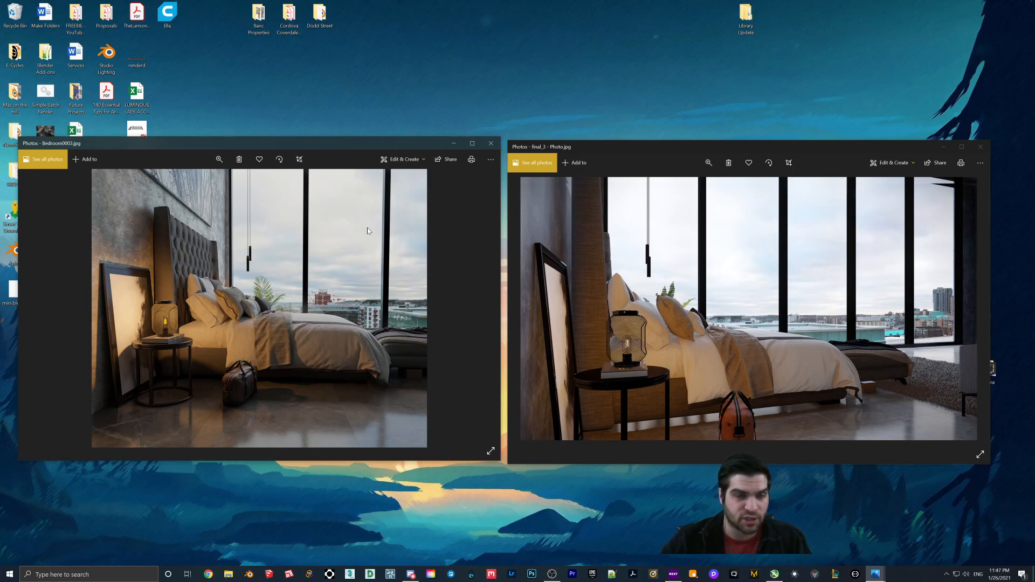
mouse_move(293, 302)
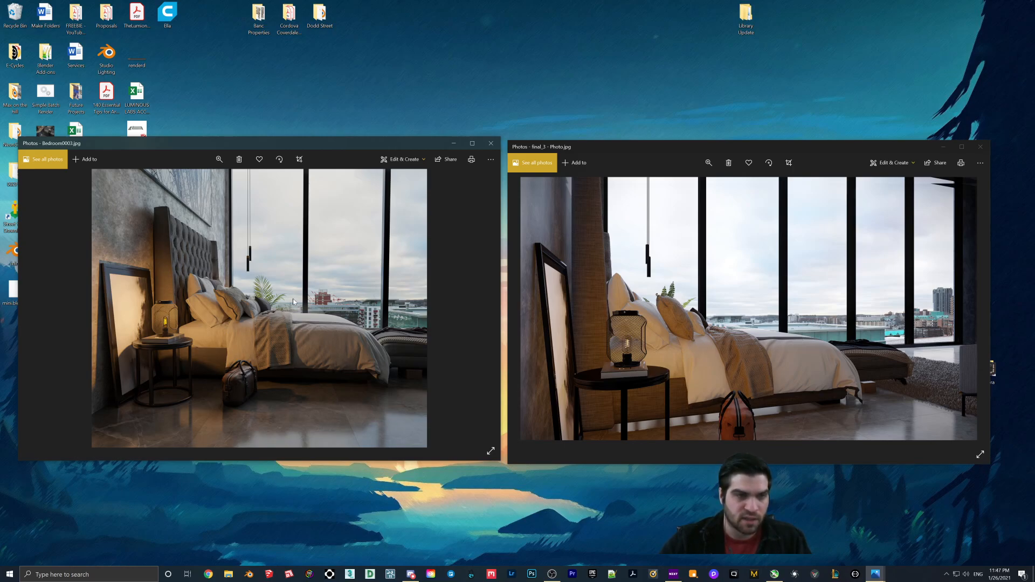
mouse_move(380, 361)
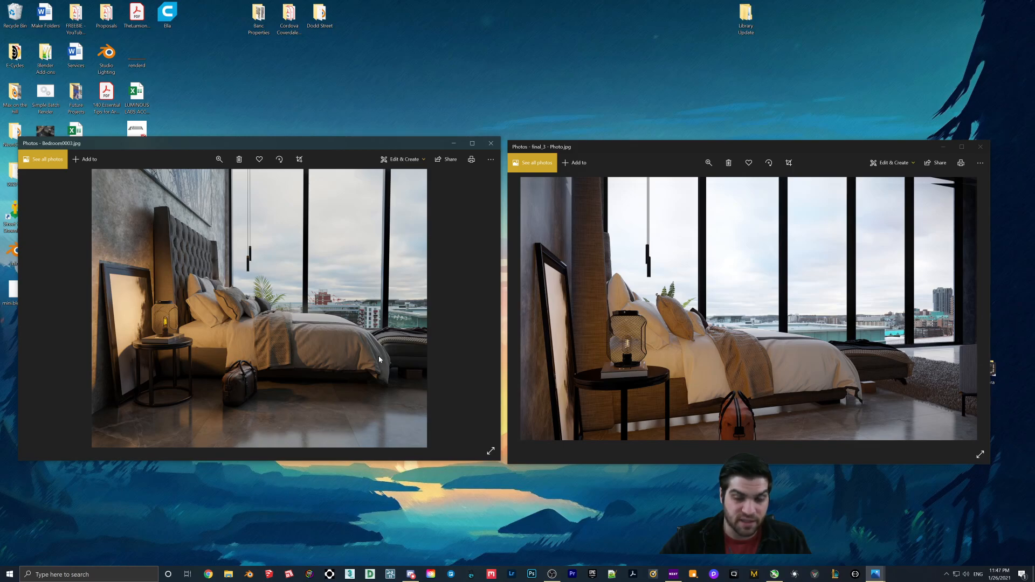
mouse_move(796, 346)
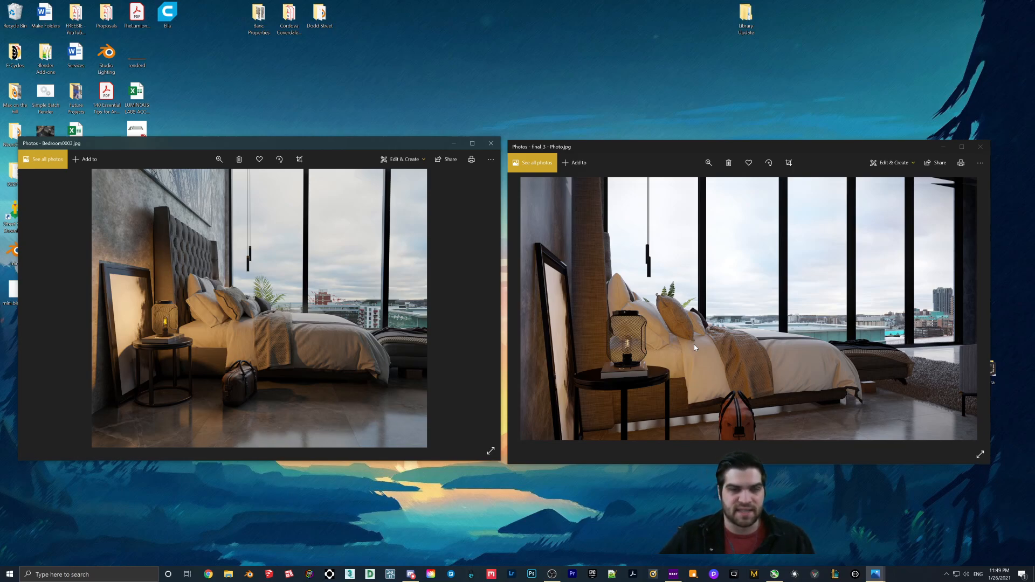
mouse_move(208, 358)
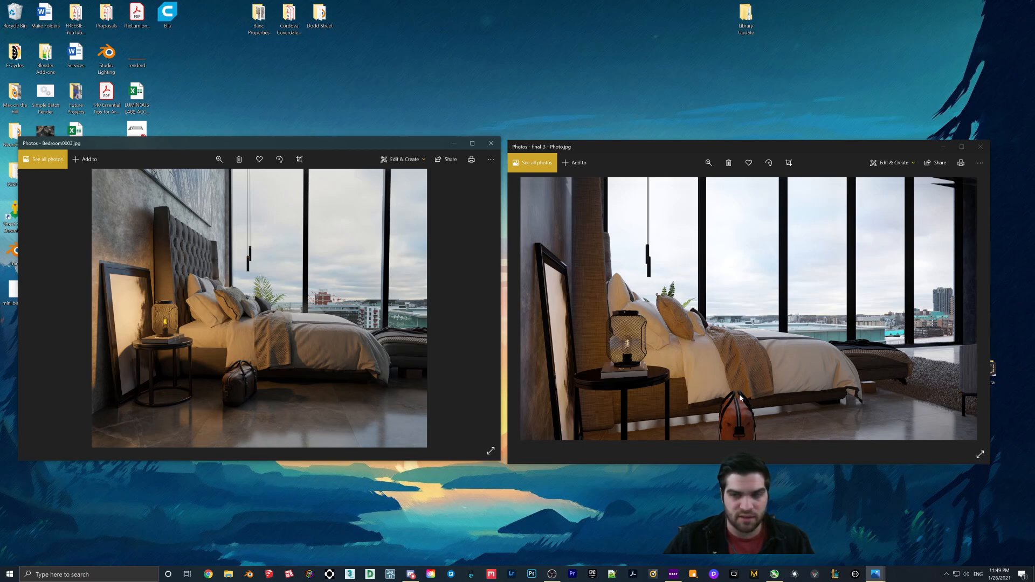
mouse_move(759, 335)
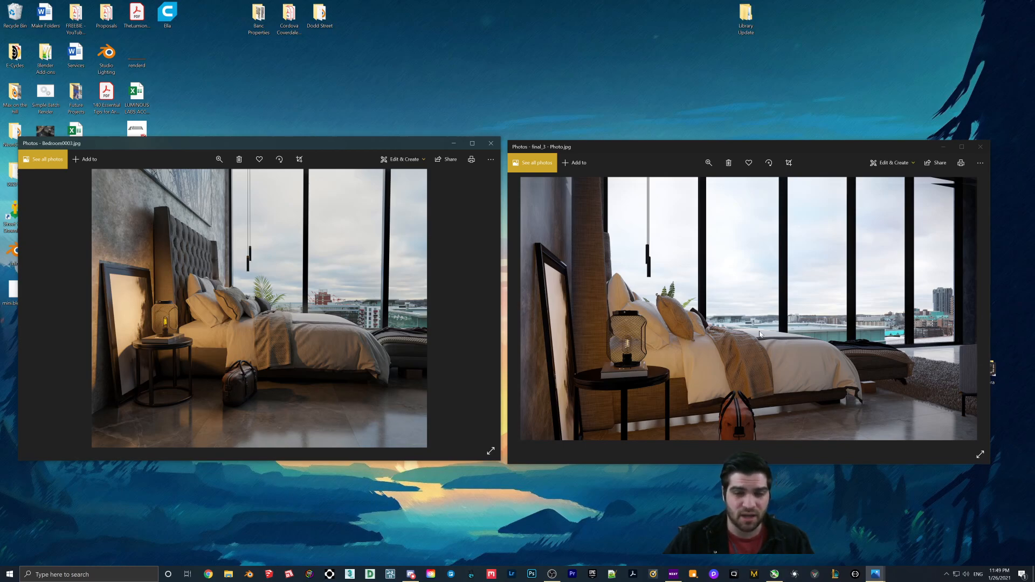
mouse_move(680, 304)
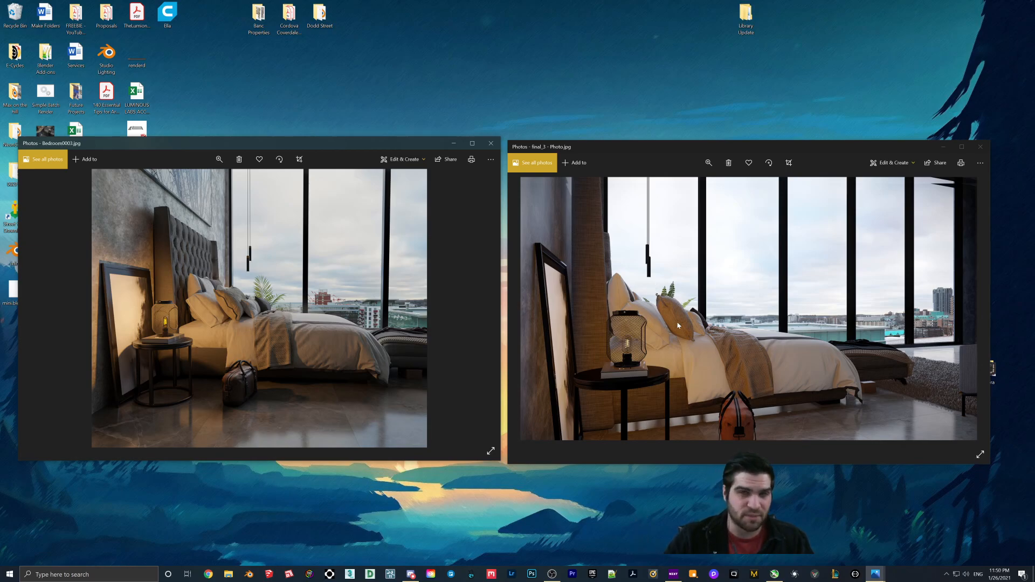
mouse_move(737, 376)
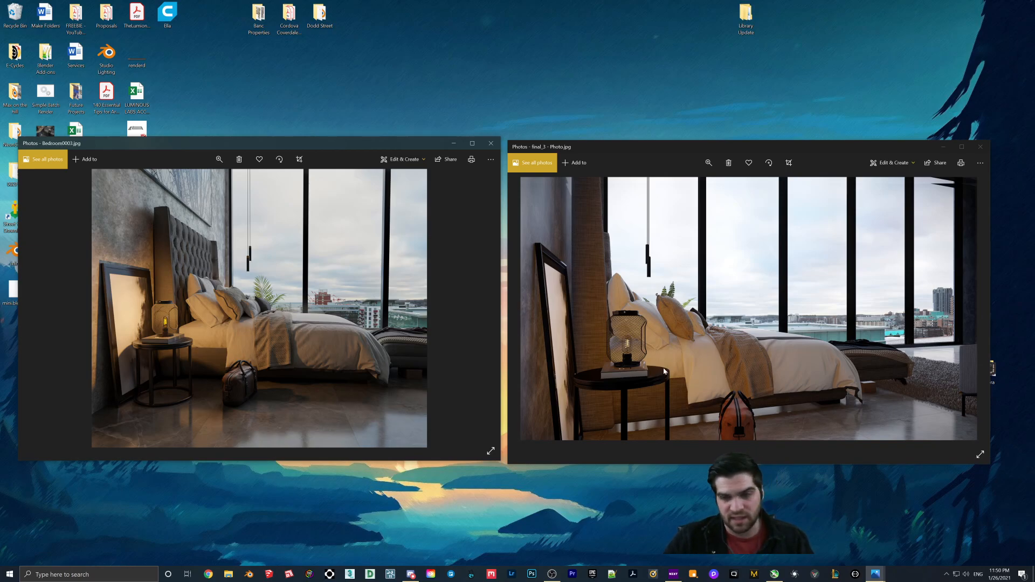
mouse_move(798, 345)
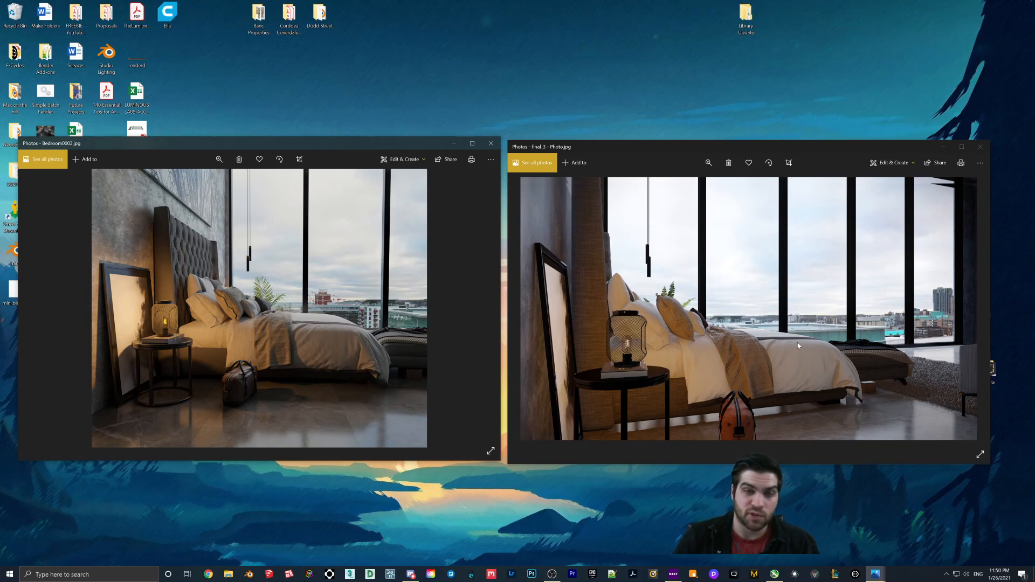
mouse_move(442, 293)
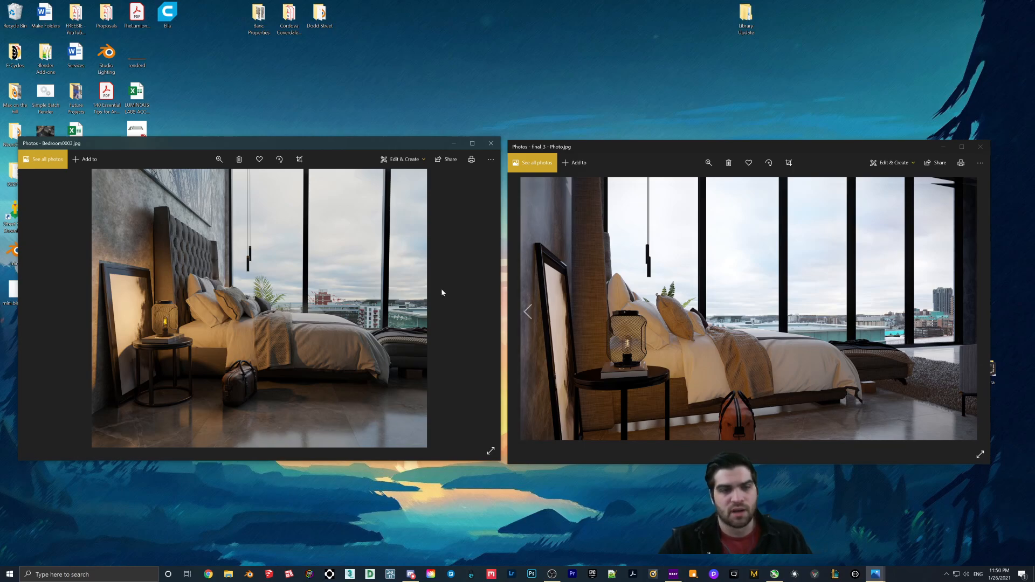
mouse_move(305, 309)
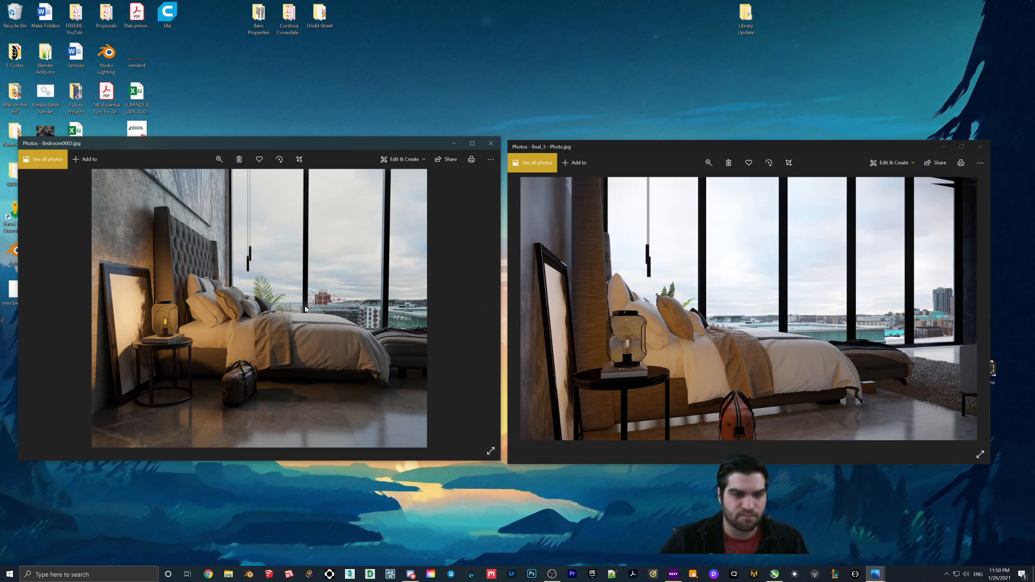
mouse_move(450, 254)
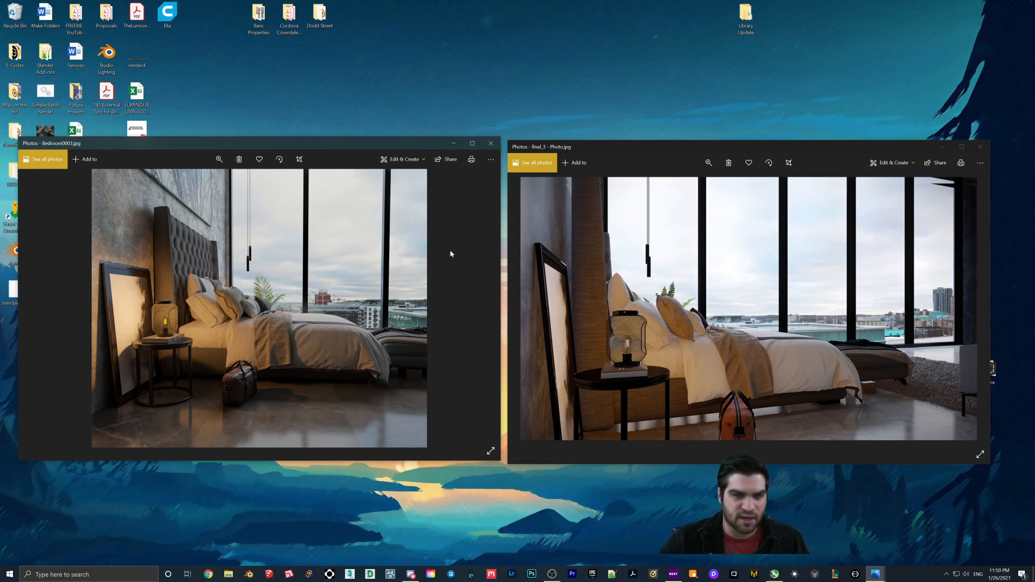
mouse_move(777, 342)
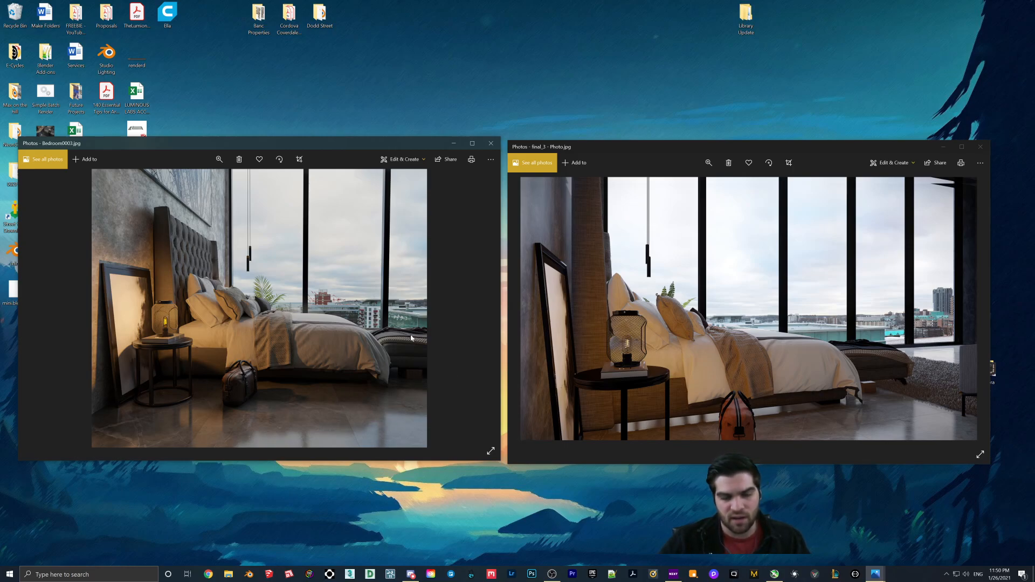
mouse_move(460, 351)
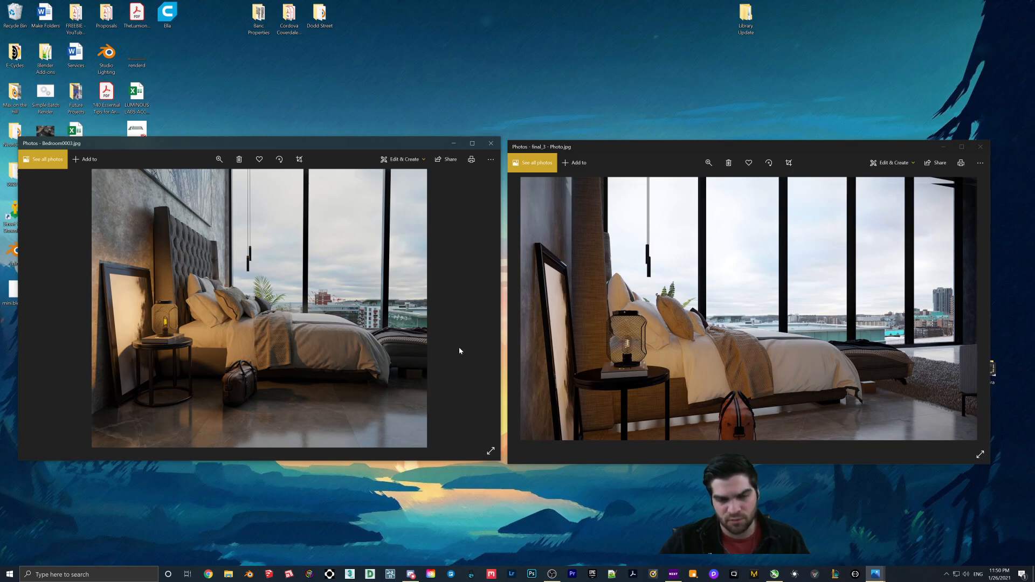
mouse_move(608, 345)
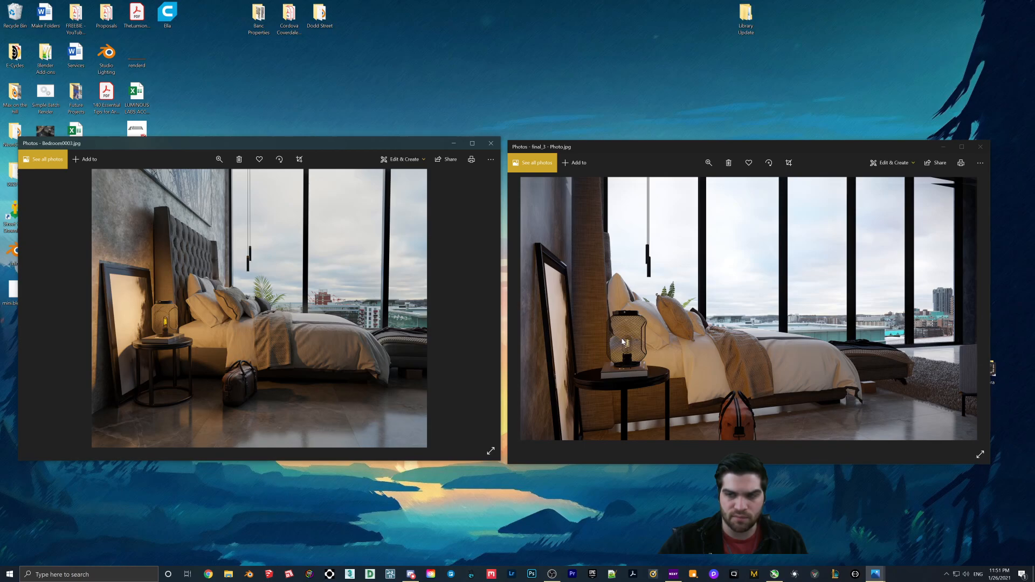
mouse_move(706, 313)
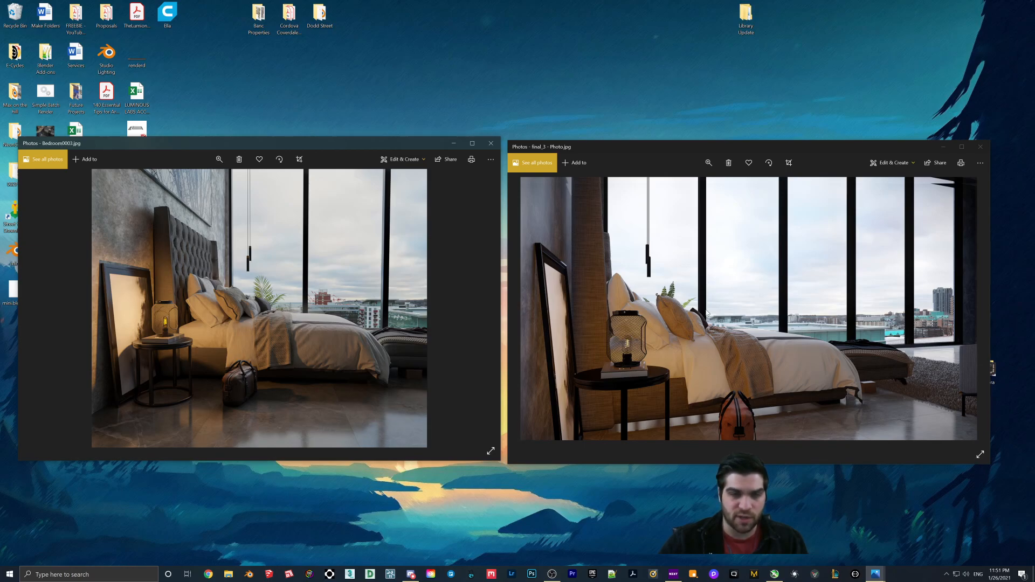
mouse_move(681, 316)
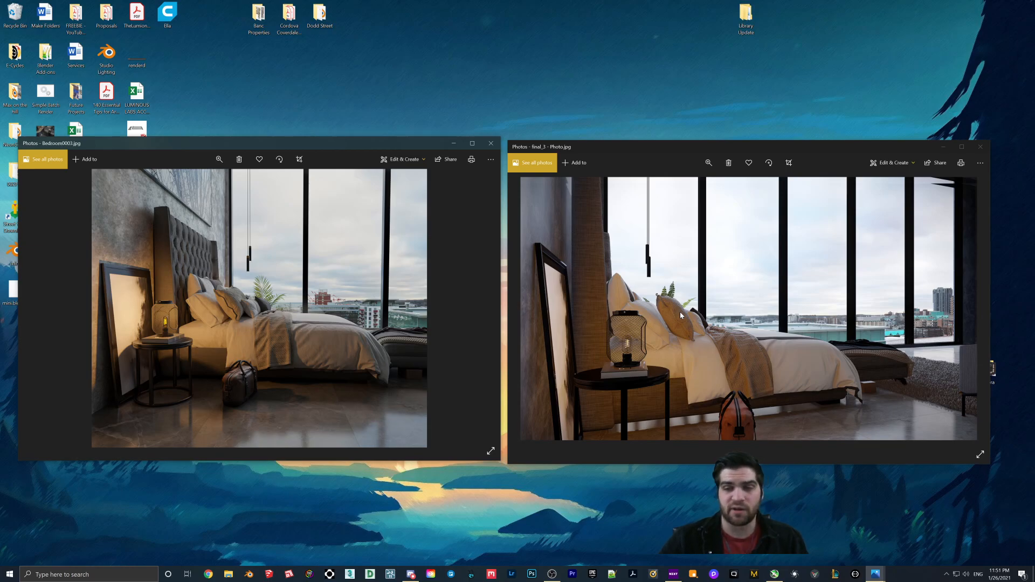
mouse_move(605, 396)
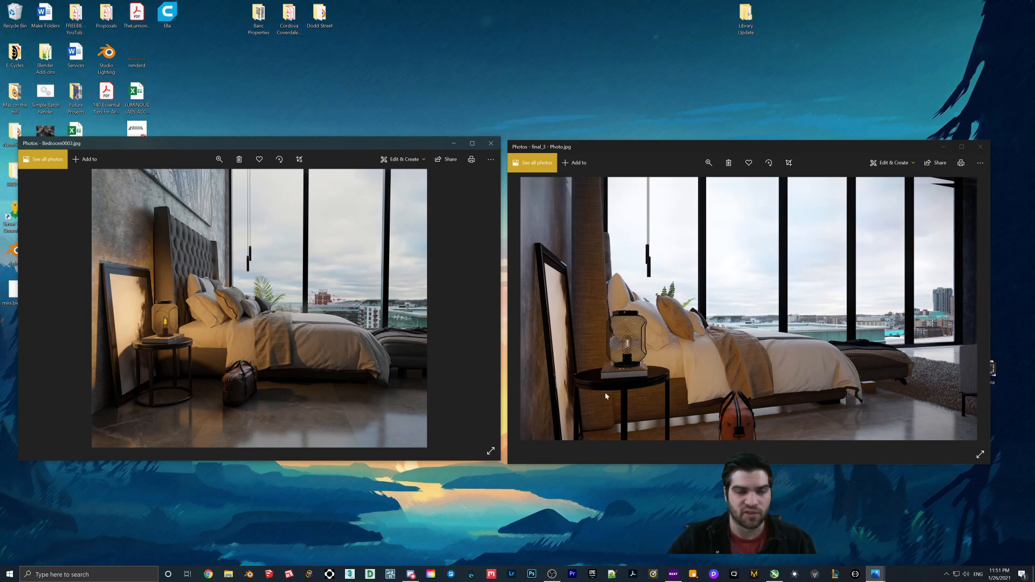